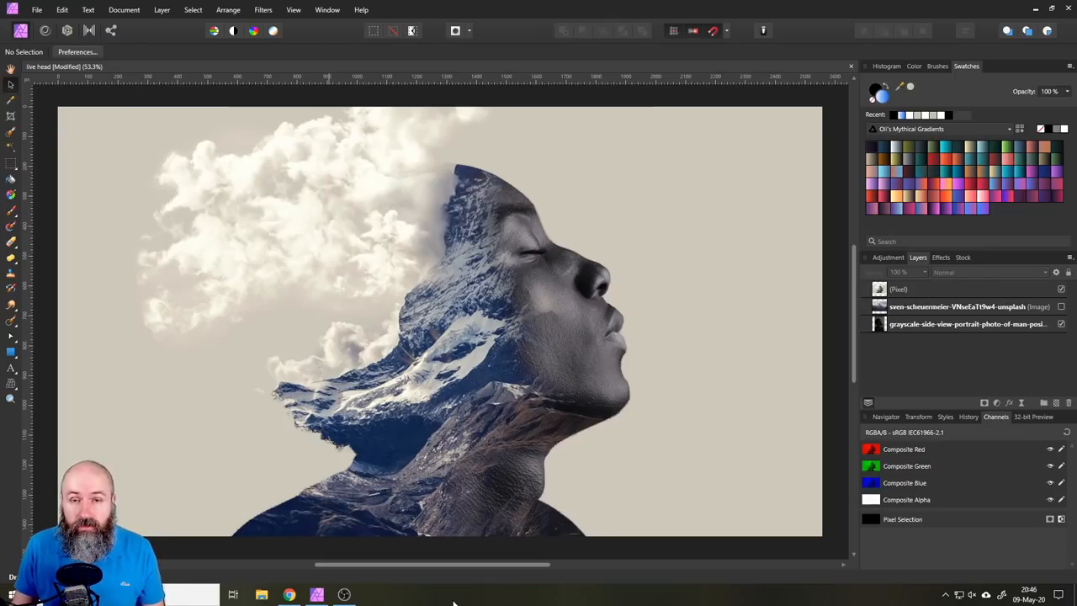
Bring up the Week 20 Exercise board of double-exposure example images in the browser.
{"action": "left_click", "coordinate": [289, 596]}
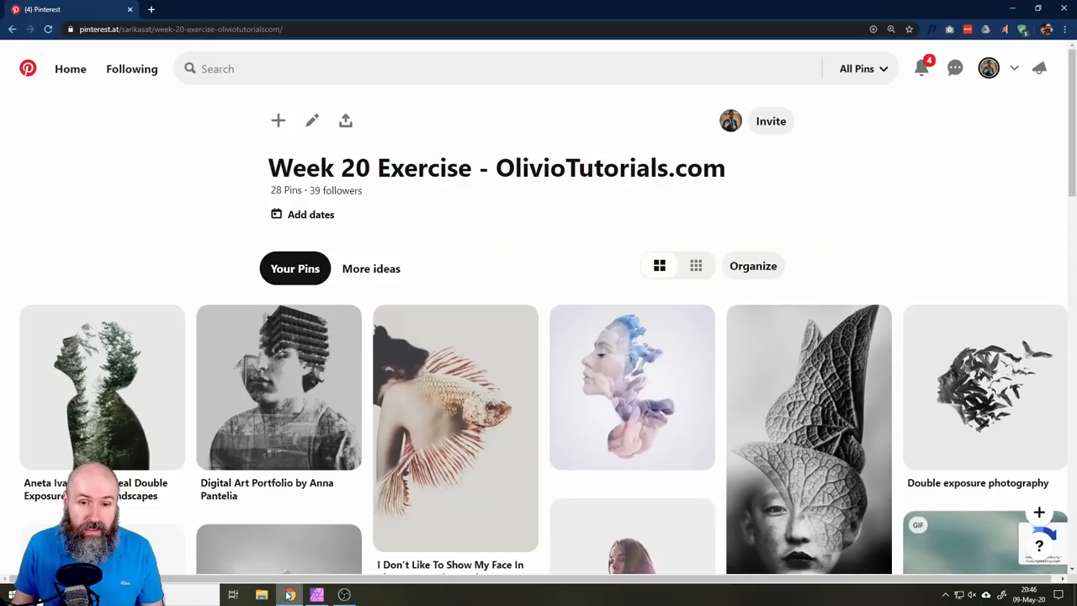
{"action": "mouse_move", "coordinate": [492, 236]}
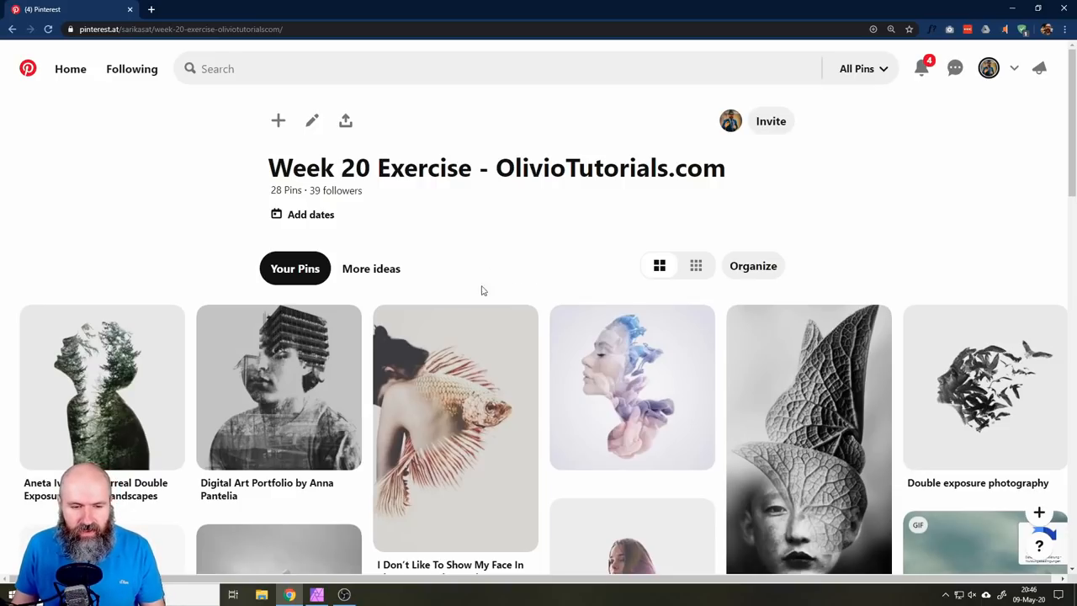
Paint a Selection Brush selection up the neck, back of the head and over the hair.
{"action": "left_click", "coordinate": [317, 592]}
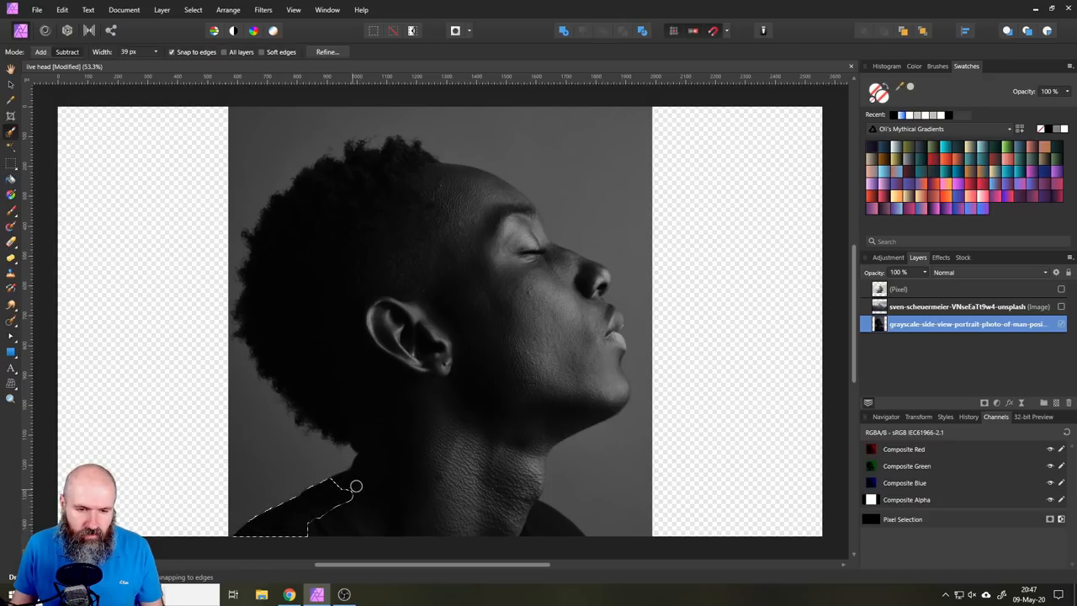
{"action": "left_click_drag", "start_coordinate": [357, 486], "coordinate": [303, 398]}
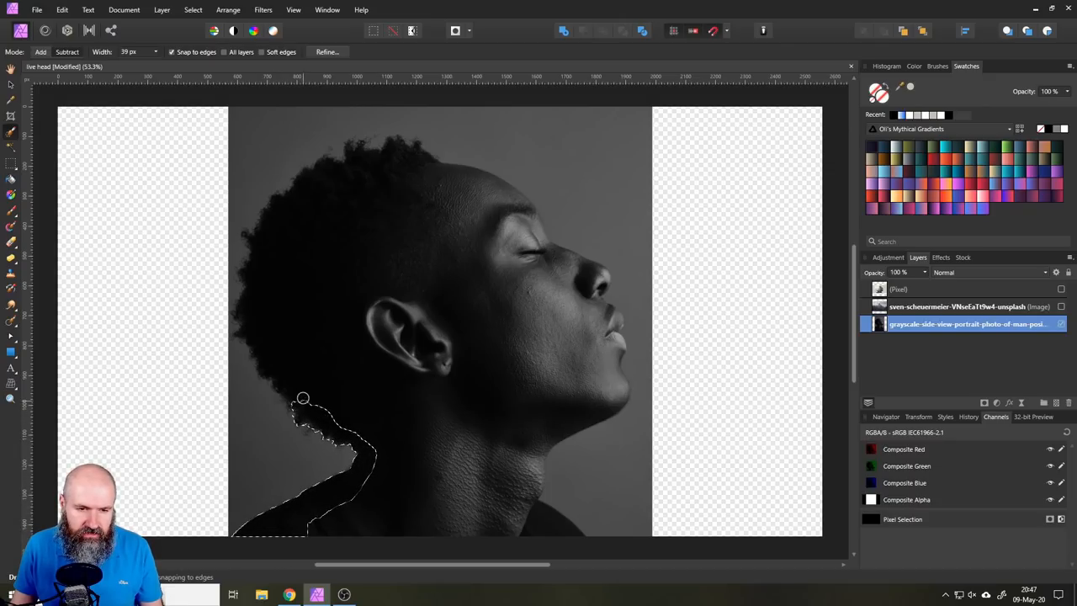
{"action": "left_click_drag", "start_coordinate": [303, 397], "coordinate": [251, 300]}
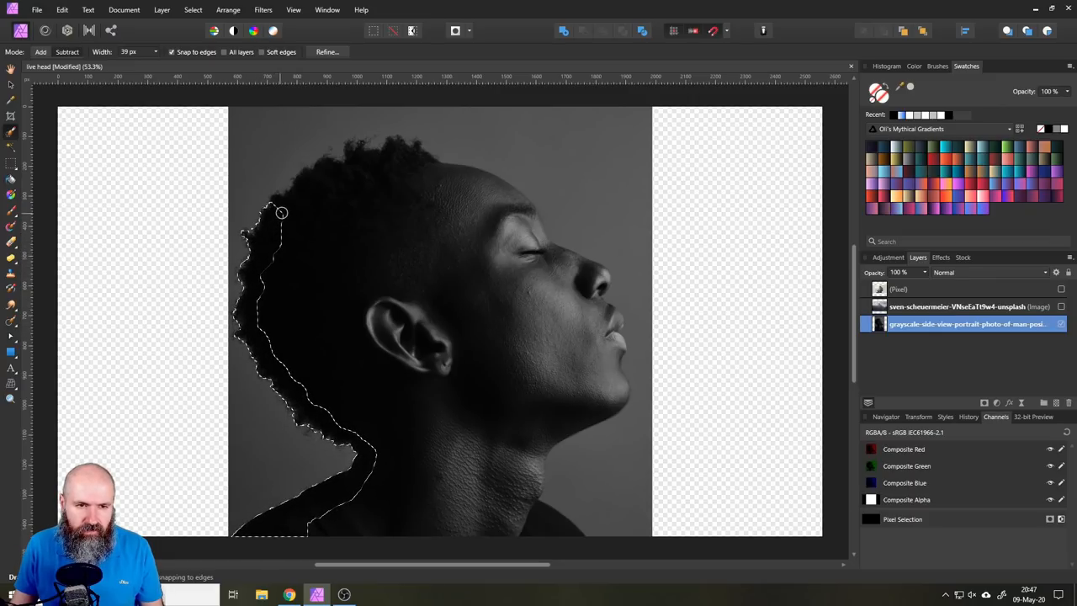
{"action": "left_click_drag", "start_coordinate": [283, 212], "coordinate": [380, 161]}
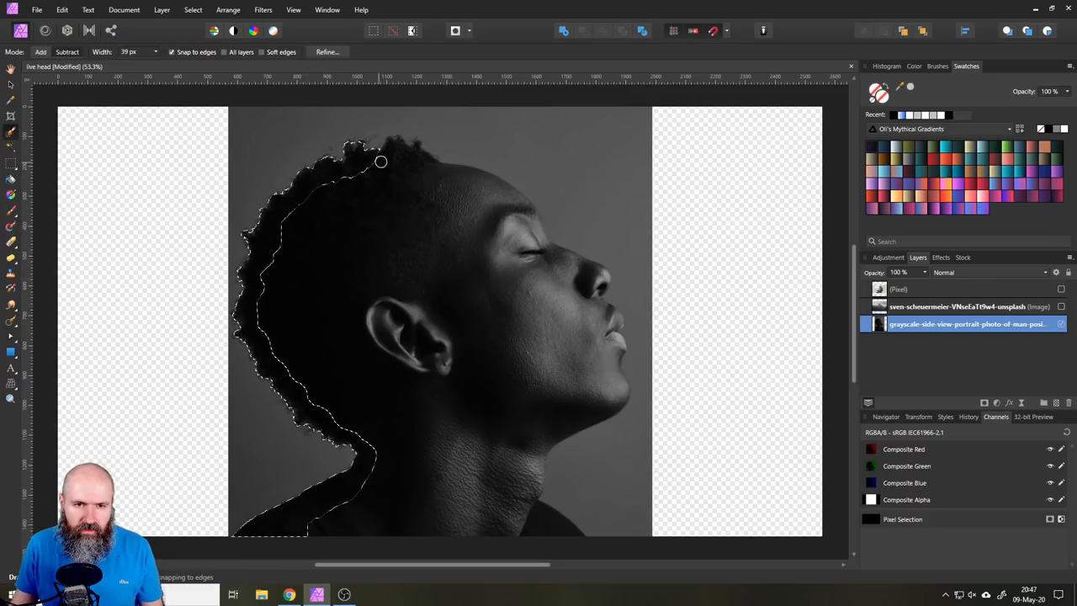
{"action": "left_click_drag", "start_coordinate": [380, 162], "coordinate": [509, 204]}
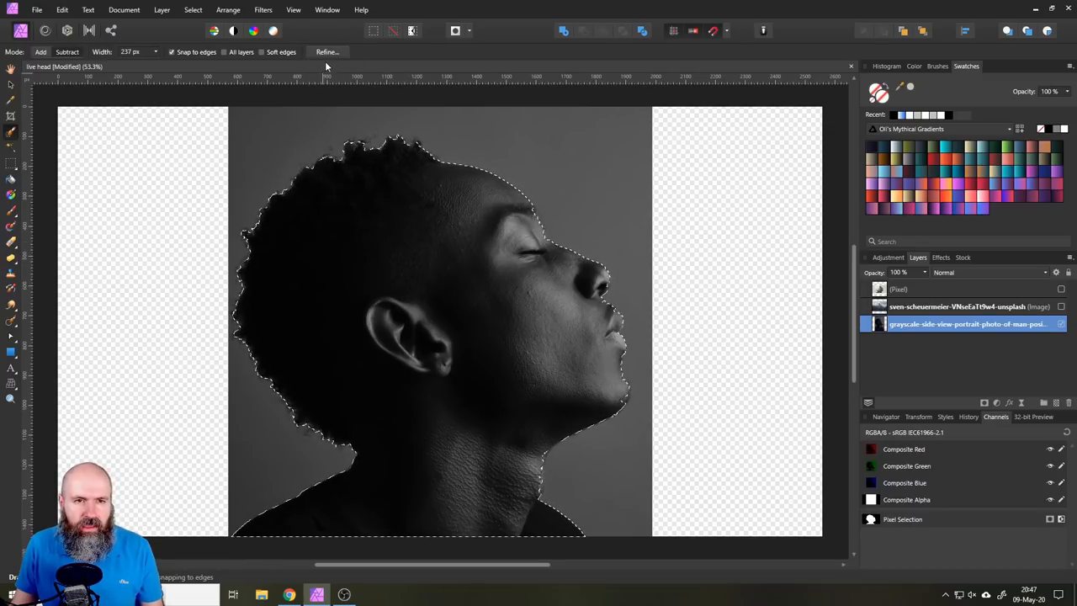
Refine the selection by matting along the top, back and lower hair edges, then apply it.
{"action": "left_click", "coordinate": [325, 51]}
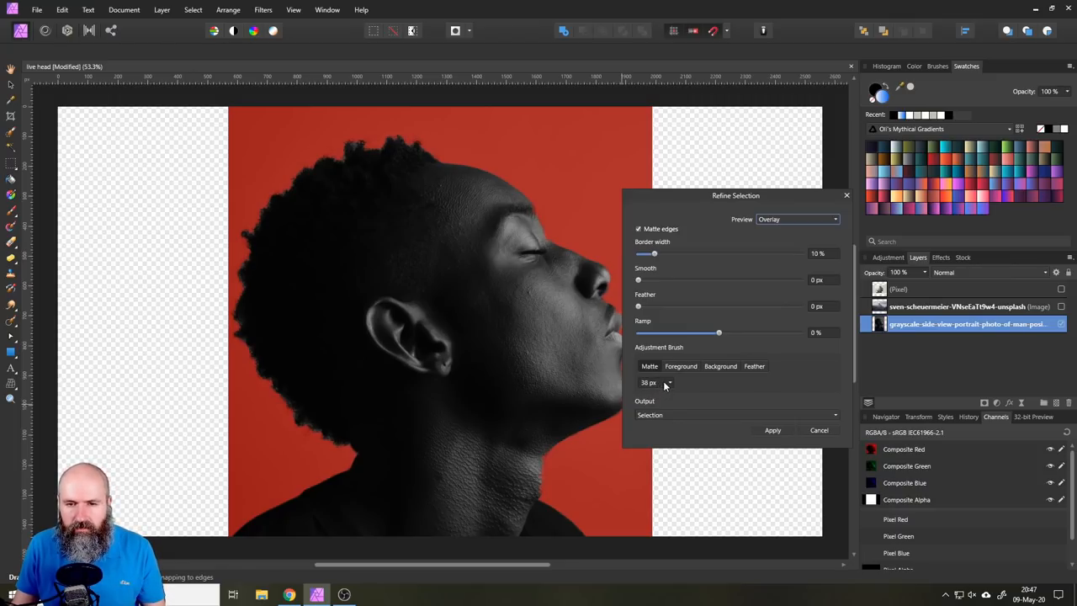
{"action": "mouse_move", "coordinate": [424, 151]}
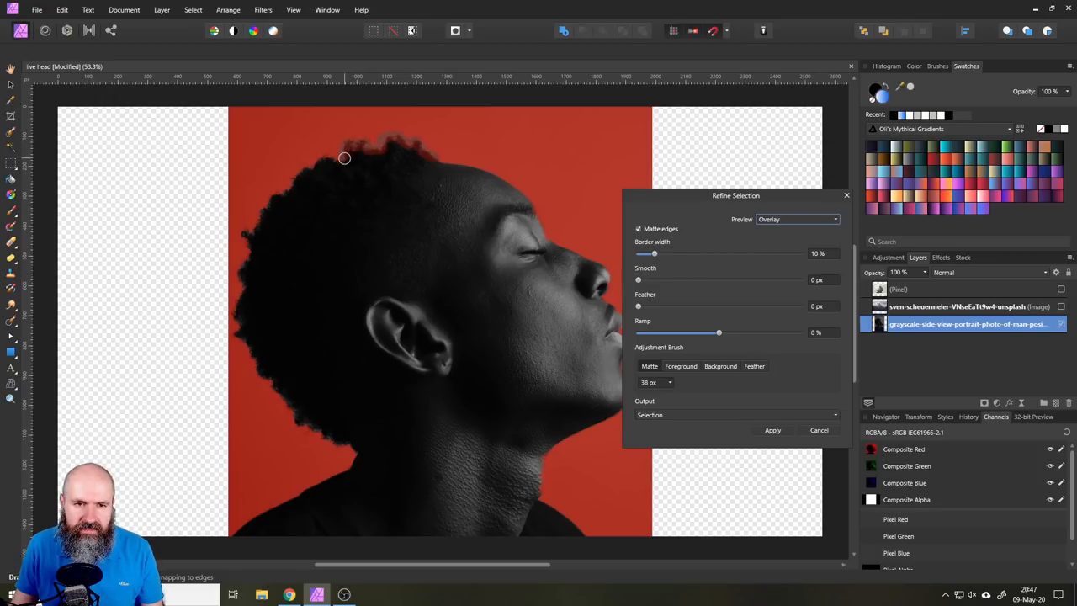
{"action": "left_click_drag", "start_coordinate": [344, 158], "coordinate": [292, 185]}
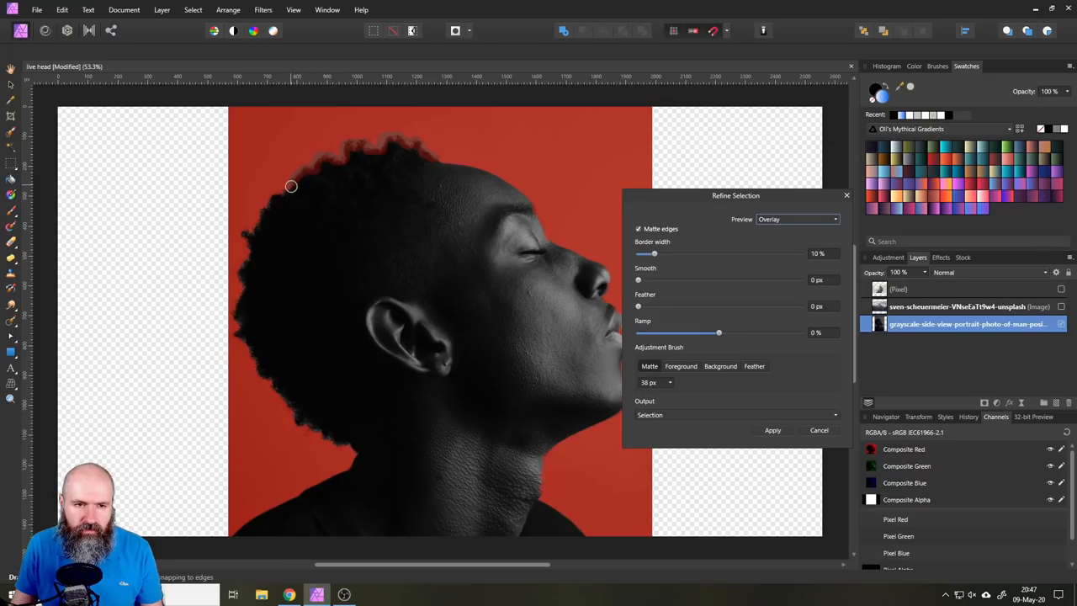
{"action": "left_click_drag", "start_coordinate": [291, 185], "coordinate": [260, 221]}
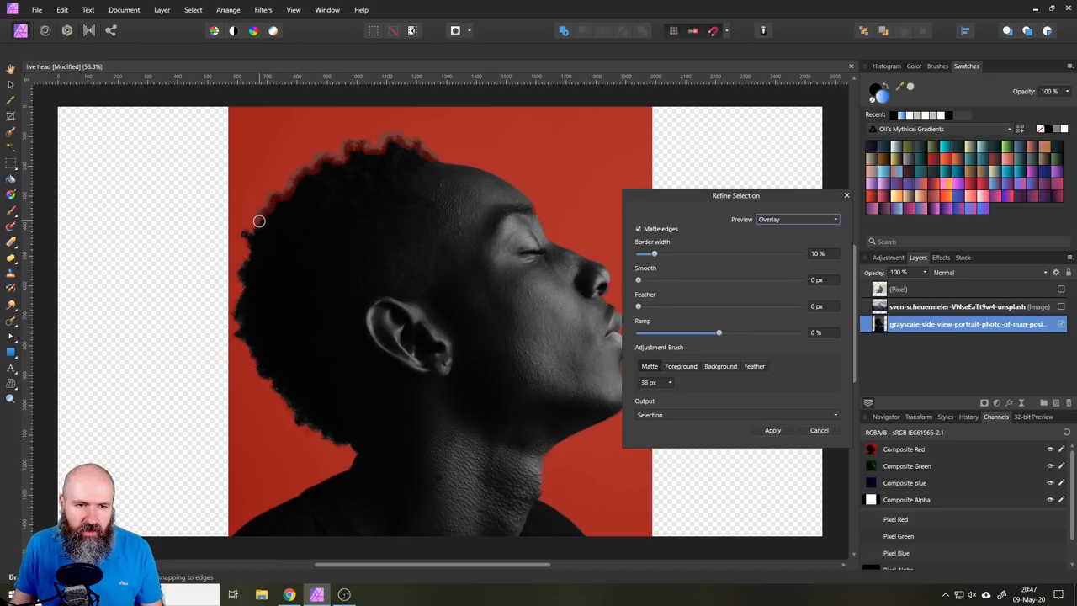
{"action": "left_click_drag", "start_coordinate": [259, 222], "coordinate": [242, 274]}
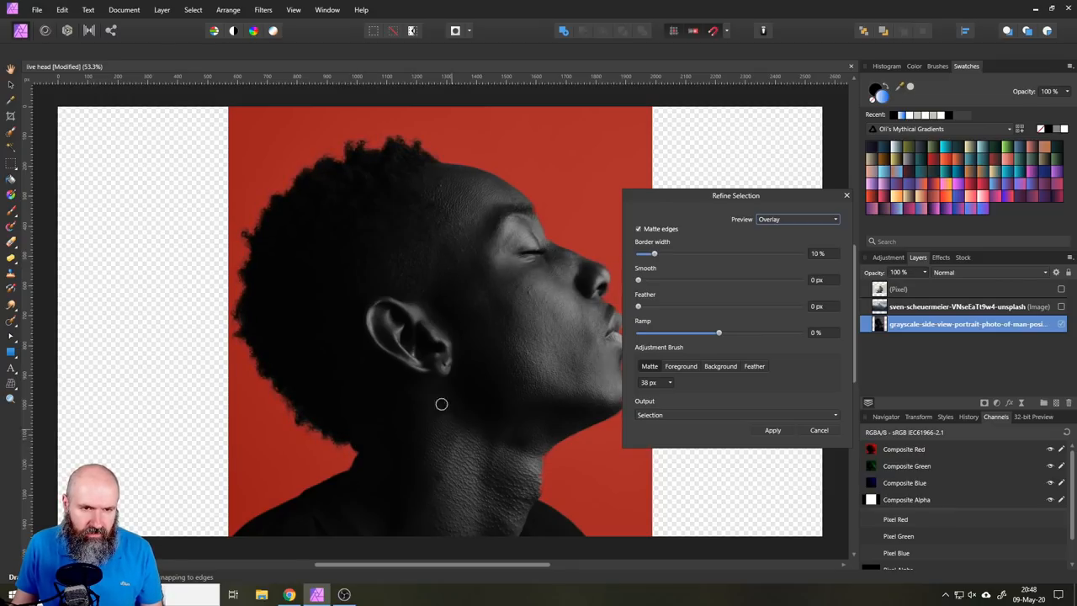
{"action": "mouse_move", "coordinate": [539, 222]}
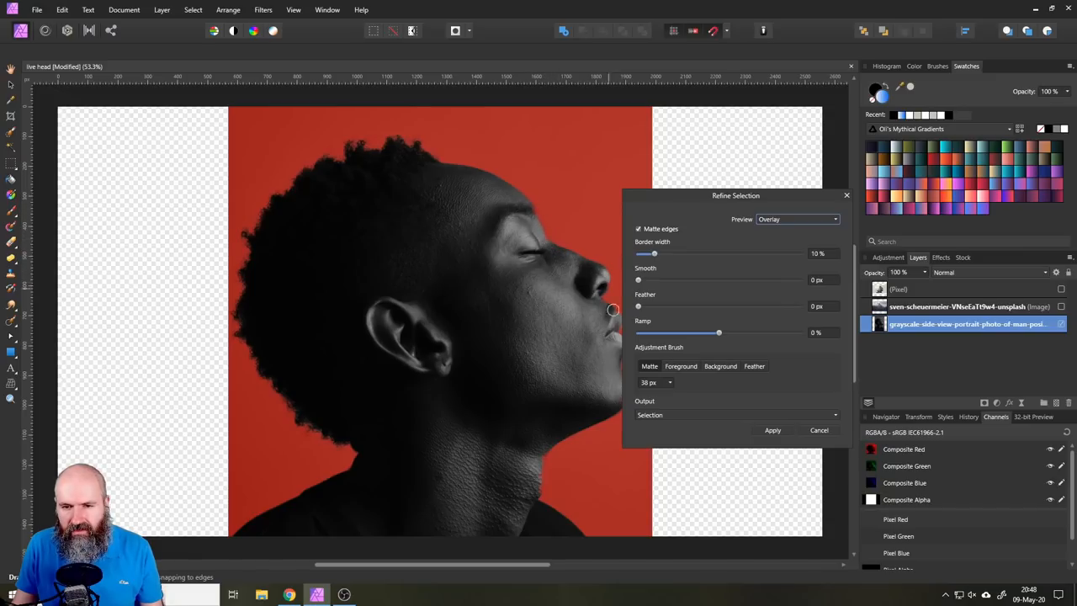
{"action": "mouse_move", "coordinate": [597, 323]}
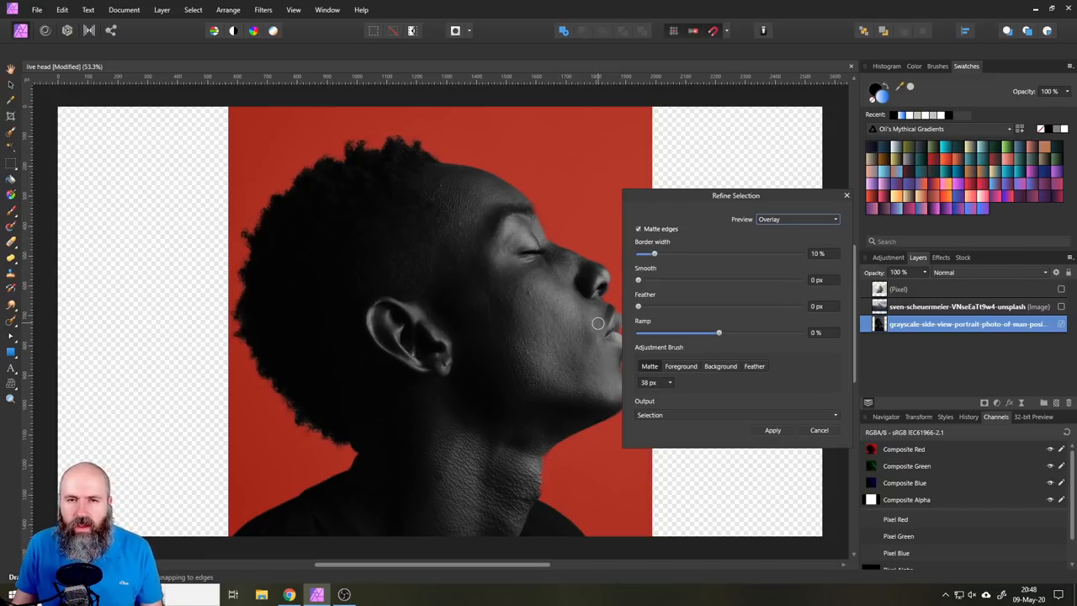
{"action": "mouse_move", "coordinate": [547, 242]}
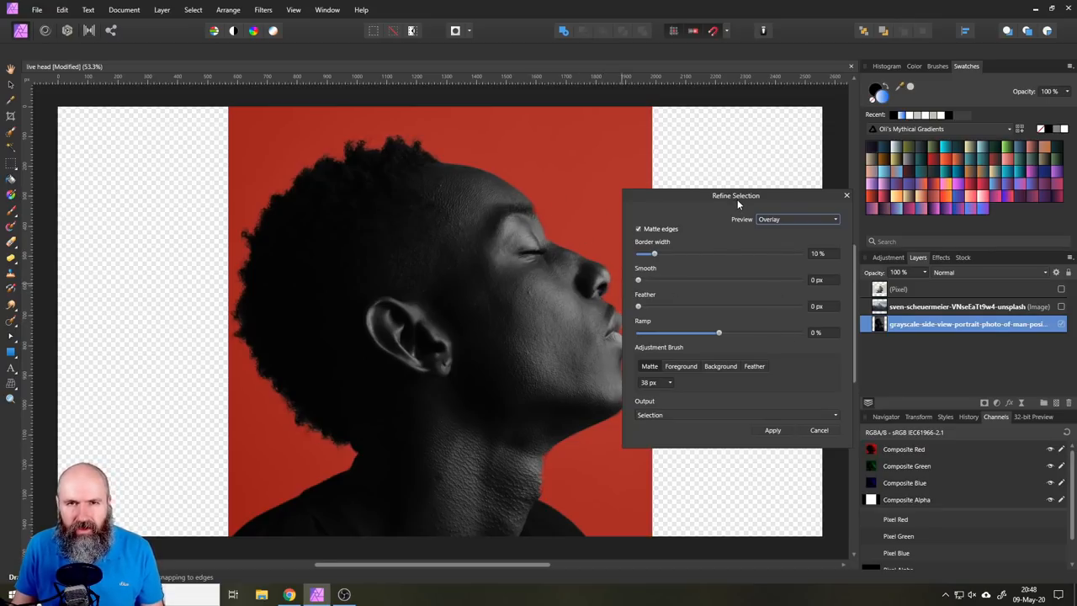
{"action": "left_click", "coordinate": [772, 430]}
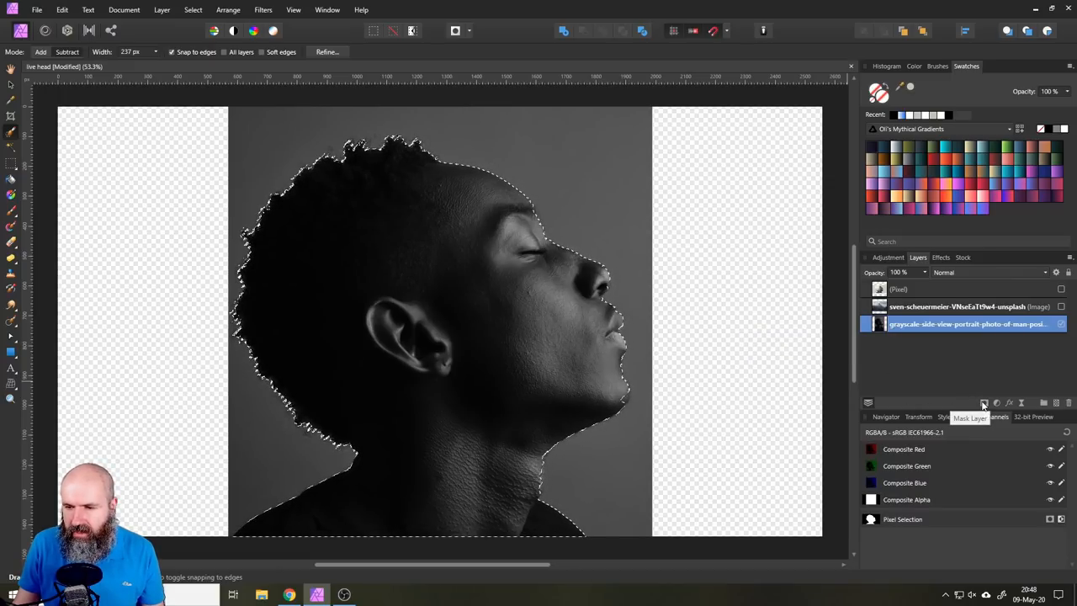
Mask the portrait layer from the selection and brush the mask edge clean at brow, forehead, nose and lips.
{"action": "left_click", "coordinate": [983, 403]}
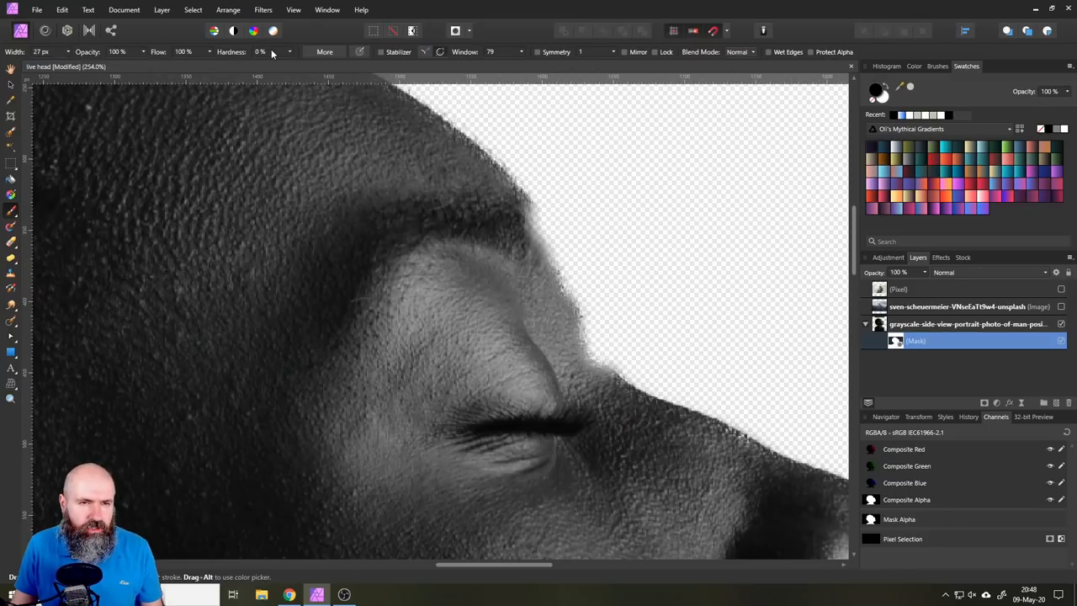
{"action": "left_click_drag", "start_coordinate": [261, 64], "coordinate": [345, 64]}
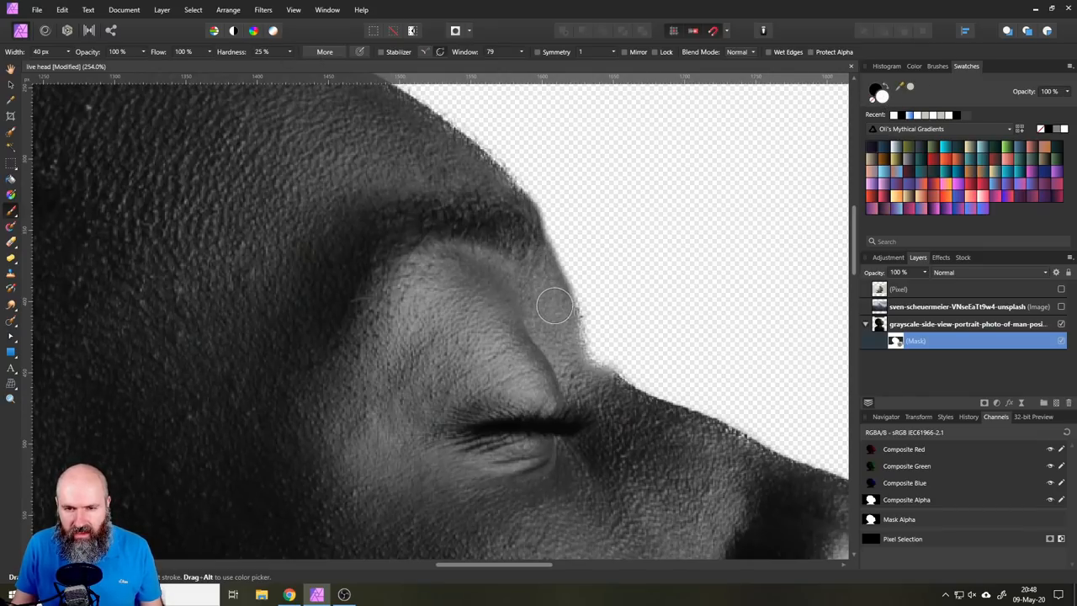
{"action": "left_click_drag", "start_coordinate": [556, 307], "coordinate": [565, 354]}
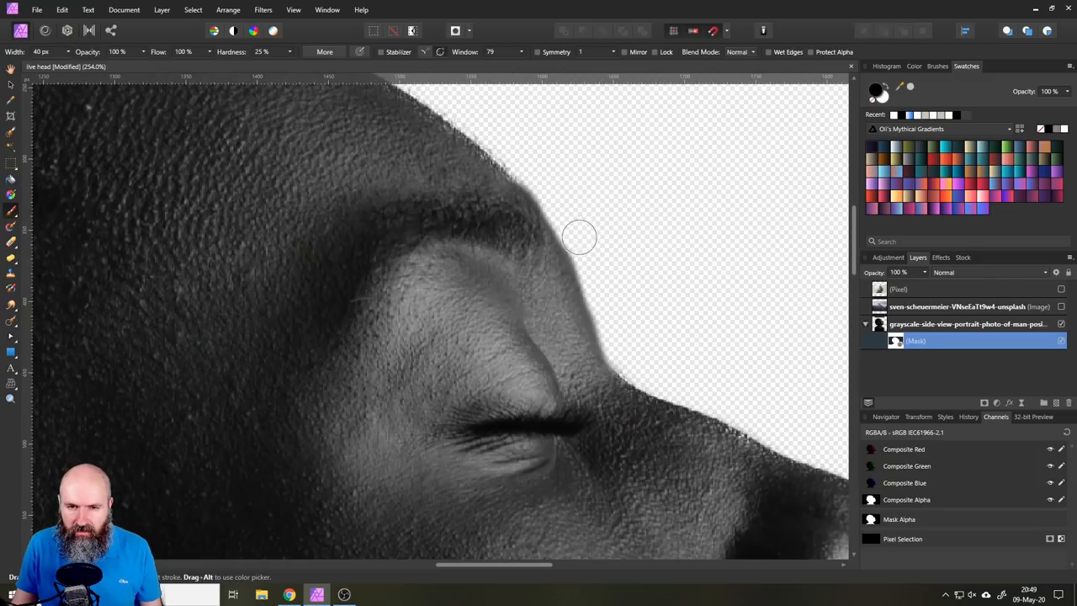
{"action": "left_click_drag", "start_coordinate": [579, 237], "coordinate": [687, 345]}
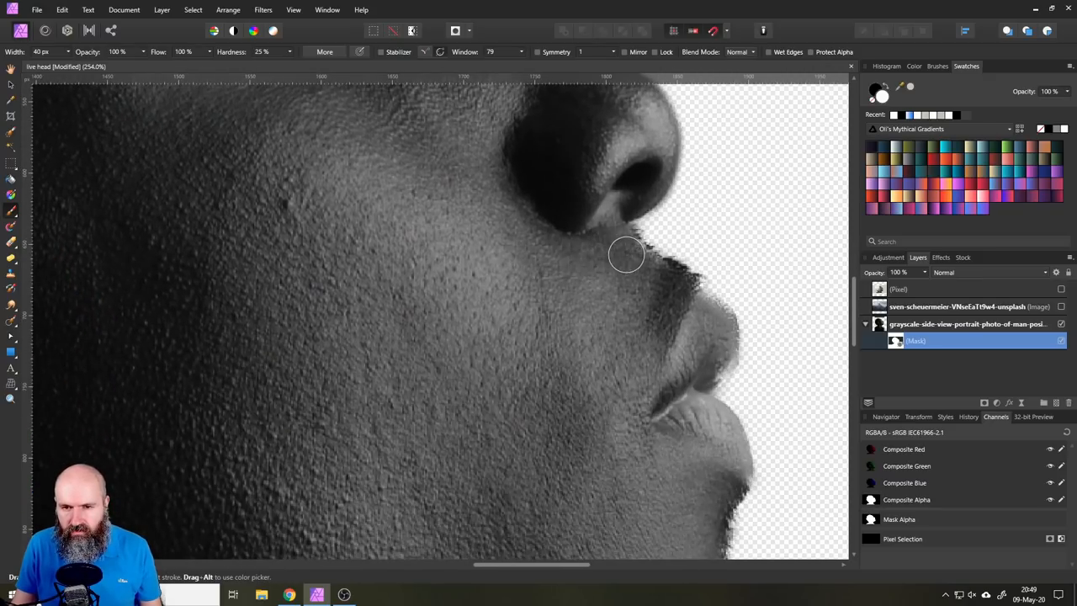
{"action": "left_click_drag", "start_coordinate": [626, 254], "coordinate": [707, 316]}
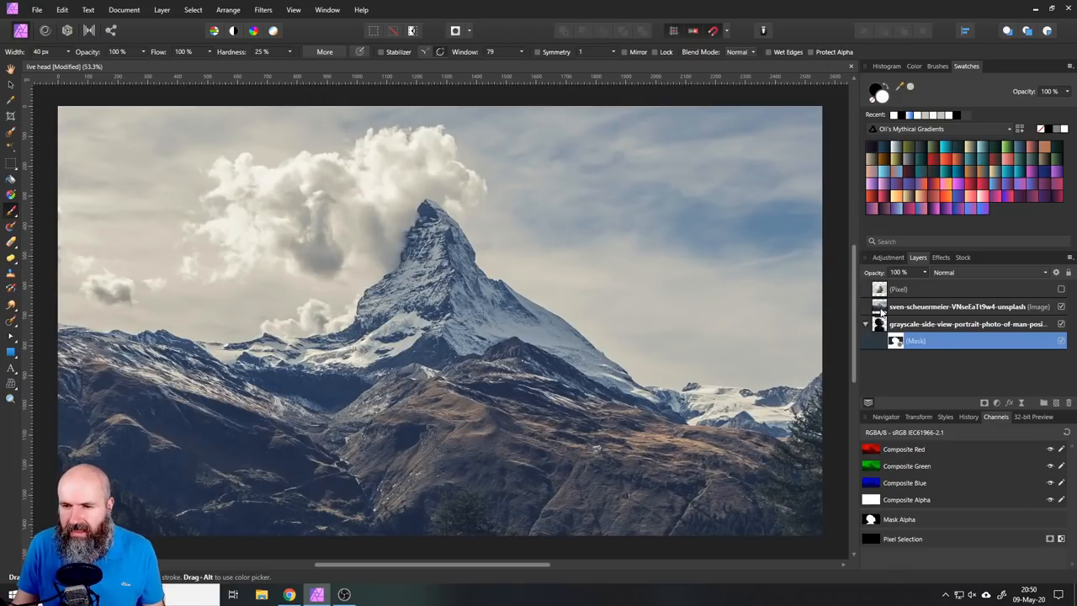
Scale the mountain photo to cover the head at lowered opacity, then return it to 100% opacity.
{"action": "left_click", "coordinate": [976, 306]}
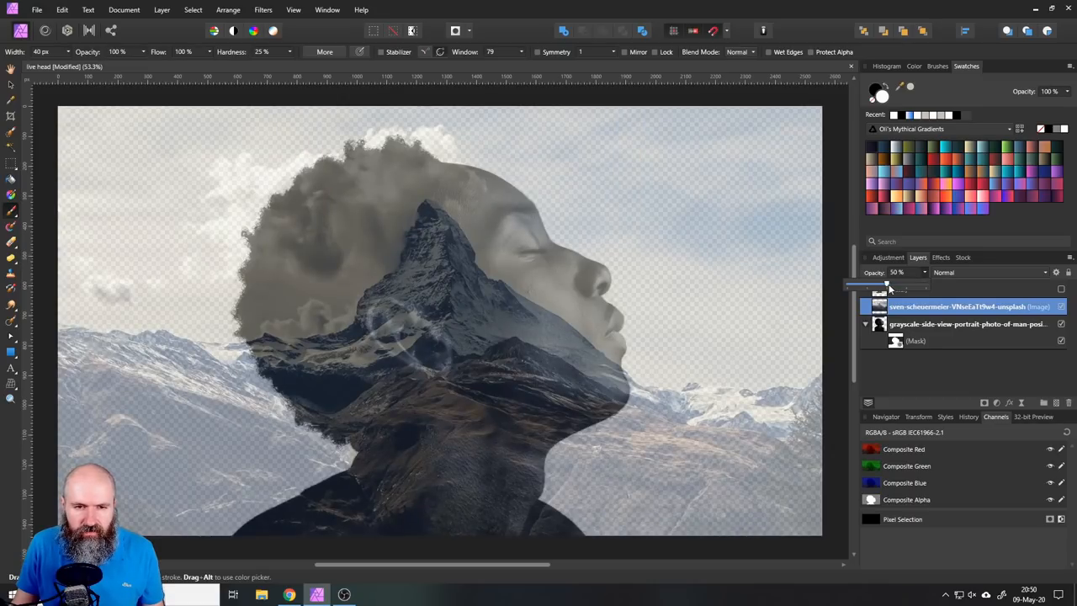
{"action": "left_click_drag", "start_coordinate": [889, 283], "coordinate": [899, 283]}
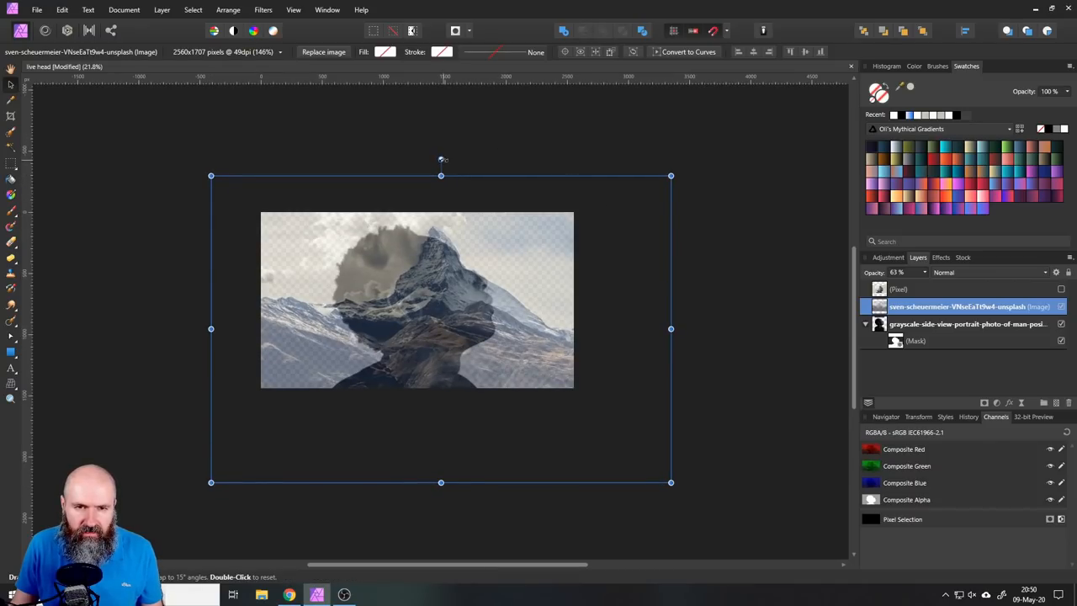
{"action": "left_click_drag", "start_coordinate": [444, 158], "coordinate": [424, 185]}
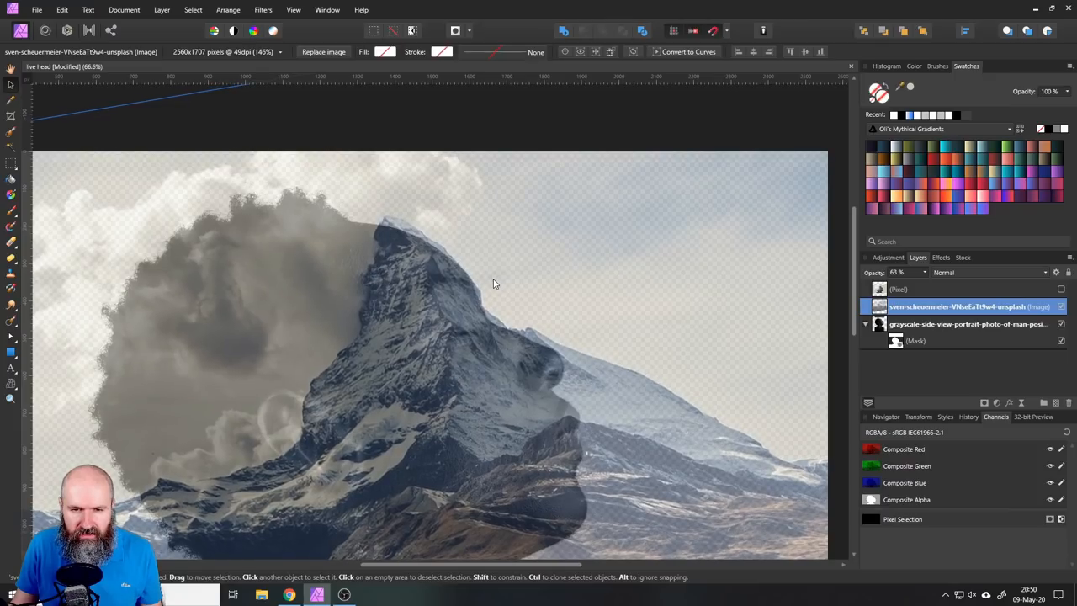
{"action": "mouse_move", "coordinate": [329, 290]}
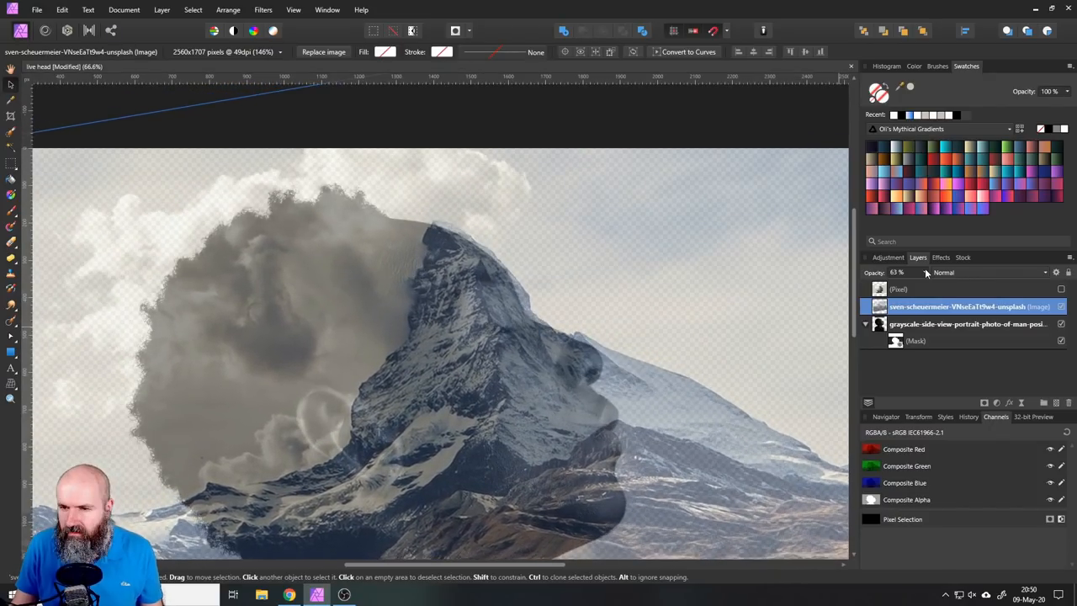
{"action": "left_click_drag", "start_coordinate": [899, 273], "coordinate": [956, 273]}
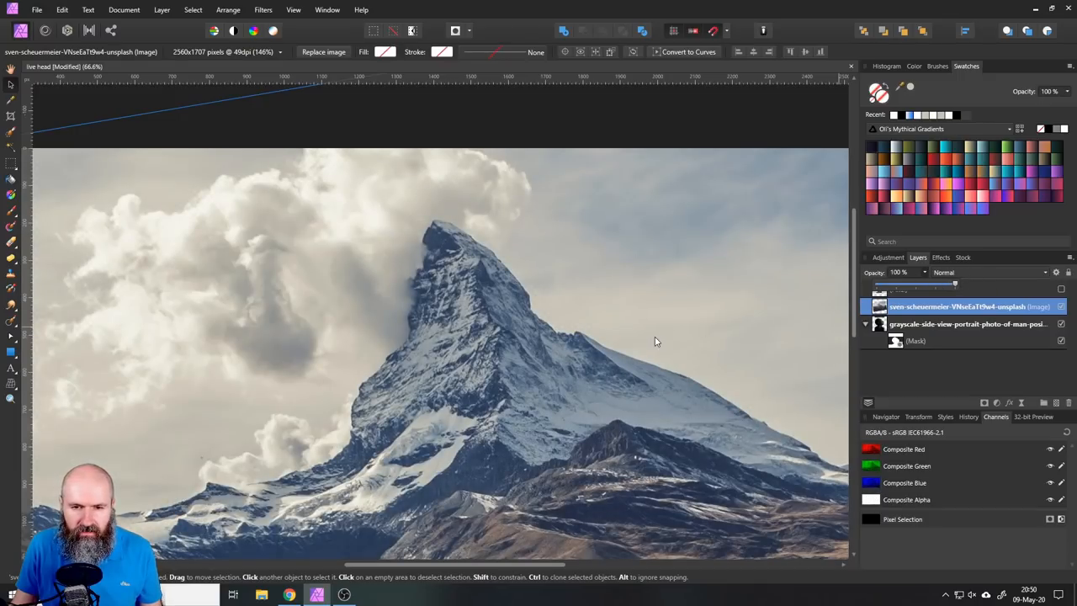
Select the portrait's mask and bring up its layer options to duplicate it onto the mountain photo.
{"action": "left_click", "coordinate": [894, 340]}
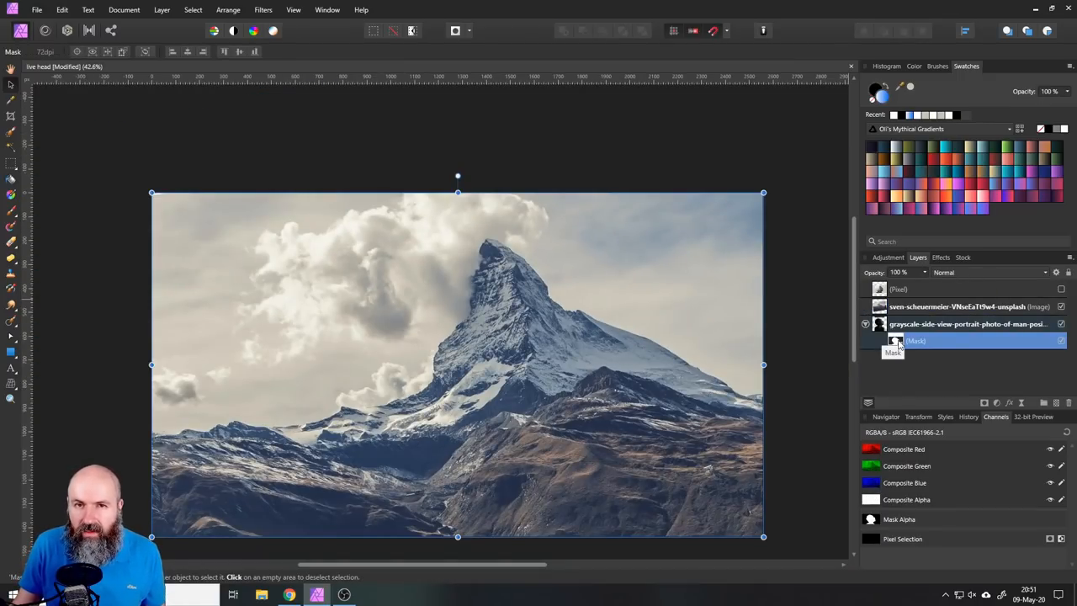
{"action": "right_click", "coordinate": [916, 340]}
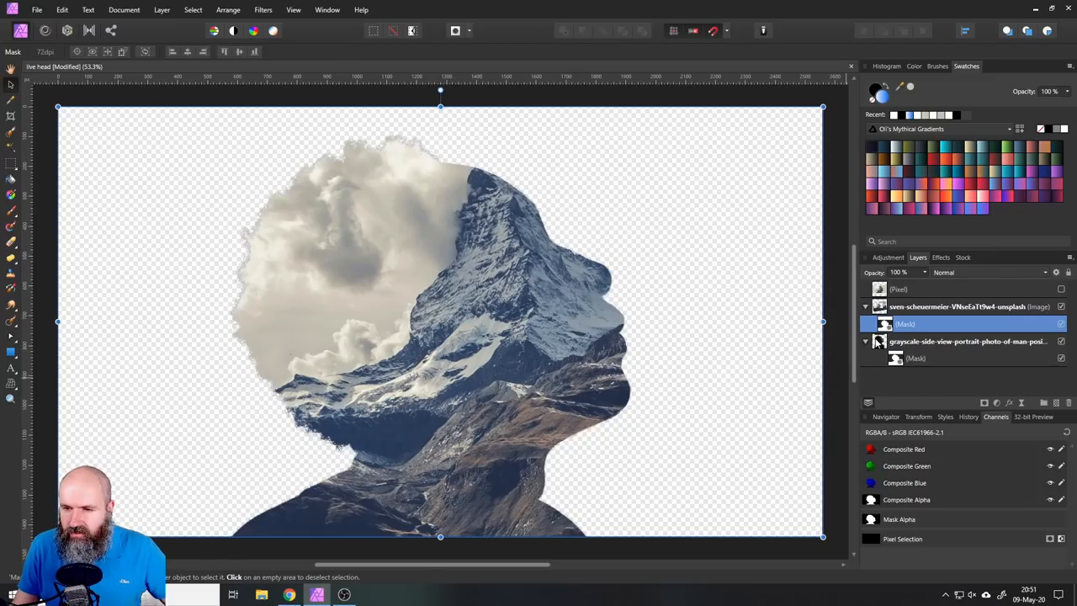
Duplicate the portrait layer and Rasterize & Trim the copy into a pixel layer.
{"action": "left_click", "coordinate": [878, 342]}
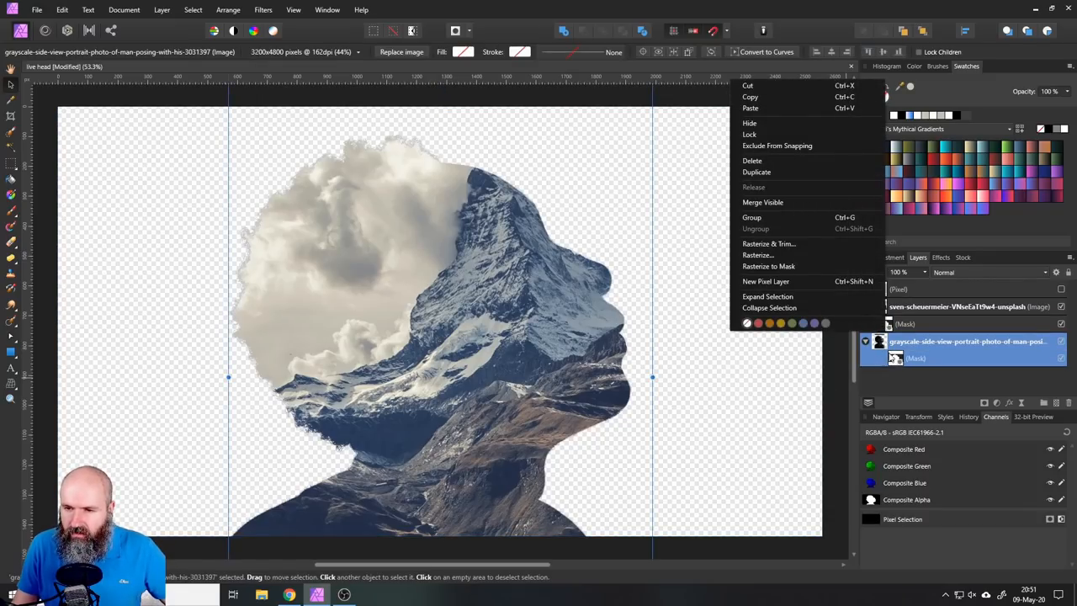
{"action": "mouse_move", "coordinate": [758, 172]}
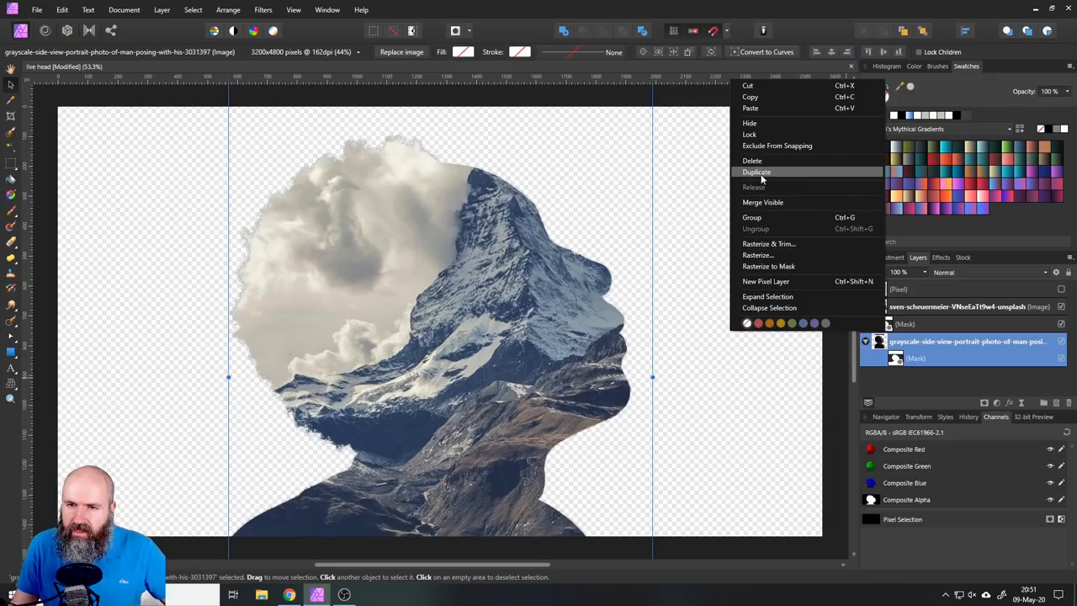
{"action": "left_click", "coordinate": [758, 172]}
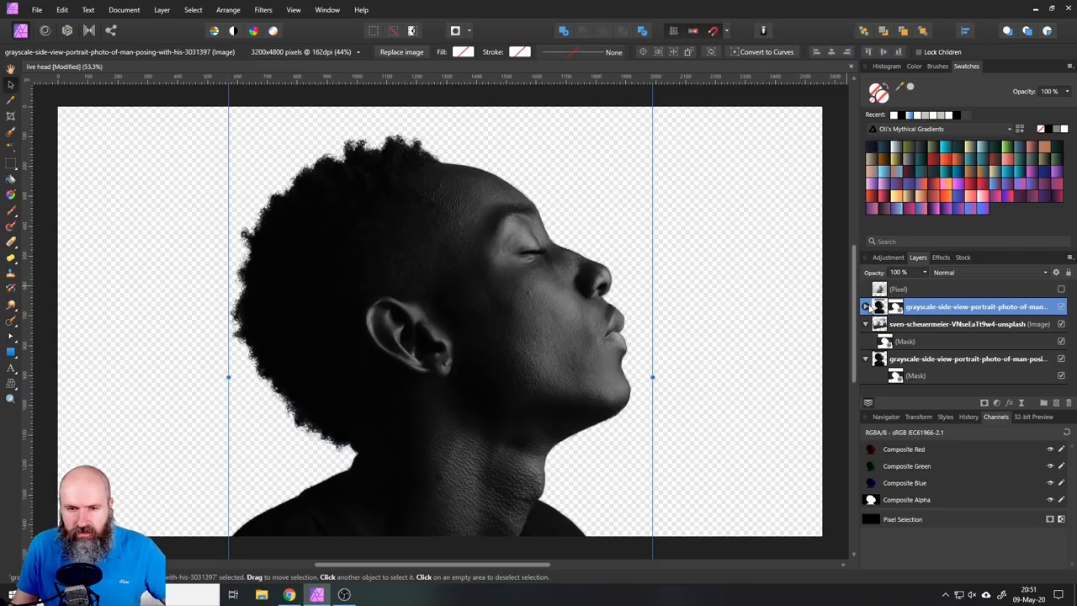
{"action": "mouse_move", "coordinate": [879, 307]}
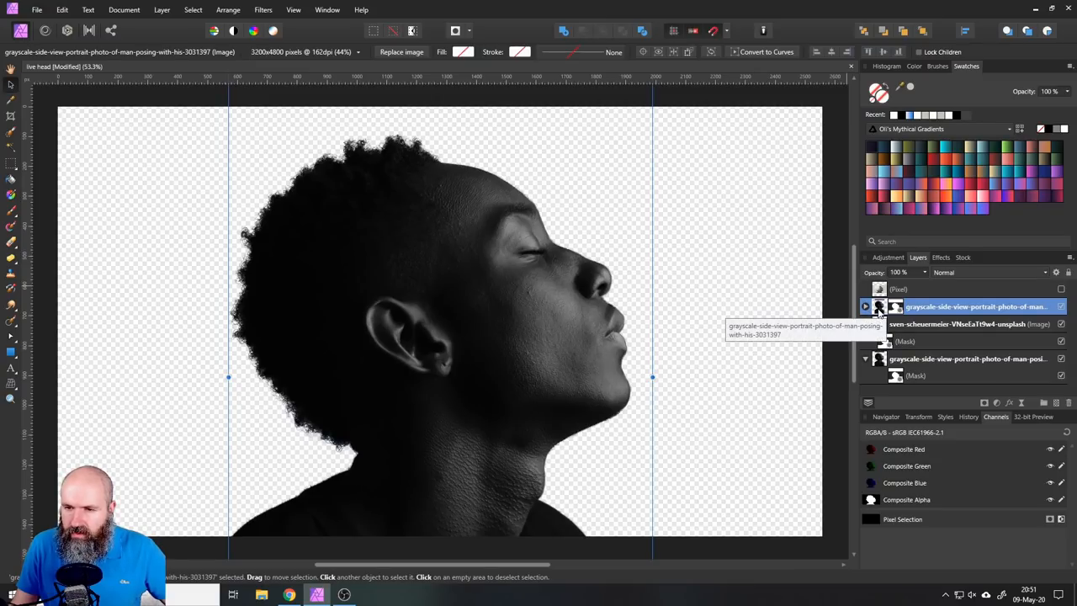
{"action": "right_click", "coordinate": [976, 307]}
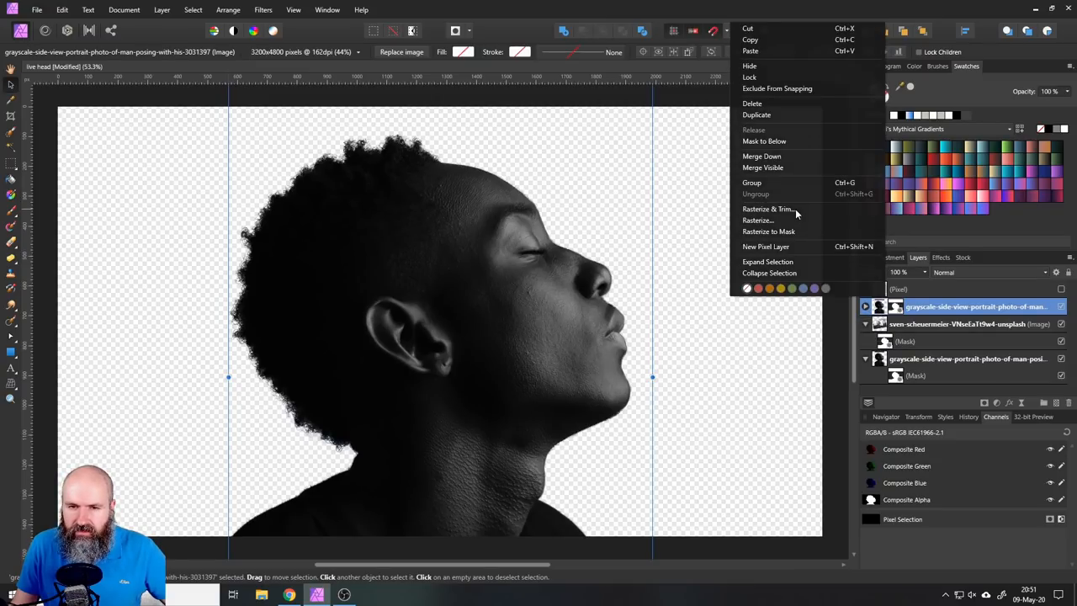
{"action": "left_click", "coordinate": [768, 208]}
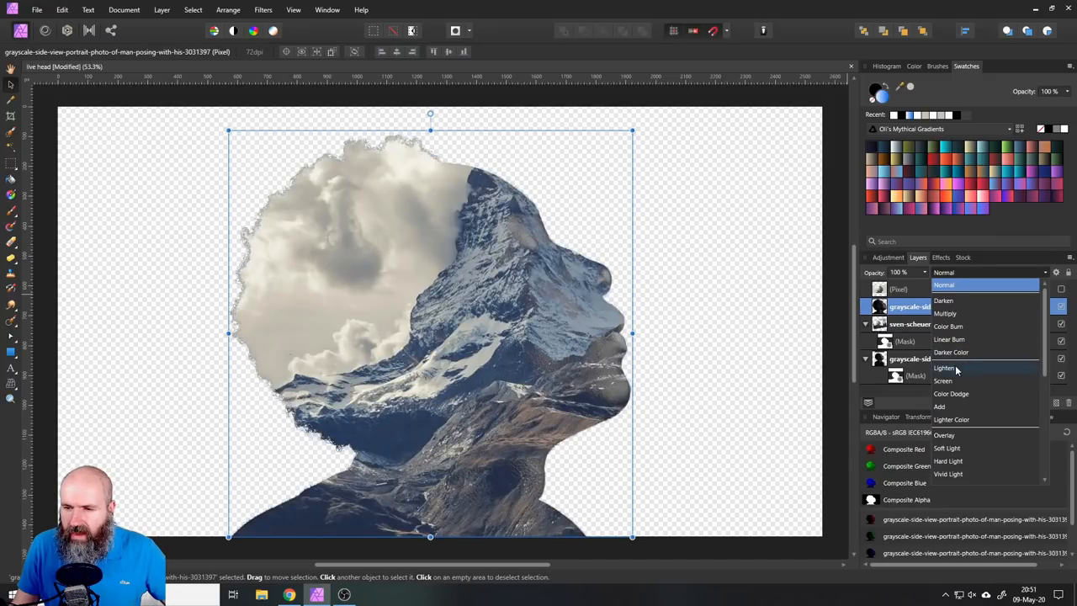
Duplicate the mountain photo, Rasterize & Trim the copy and rename it 'face blend'.
{"action": "left_click", "coordinate": [946, 367]}
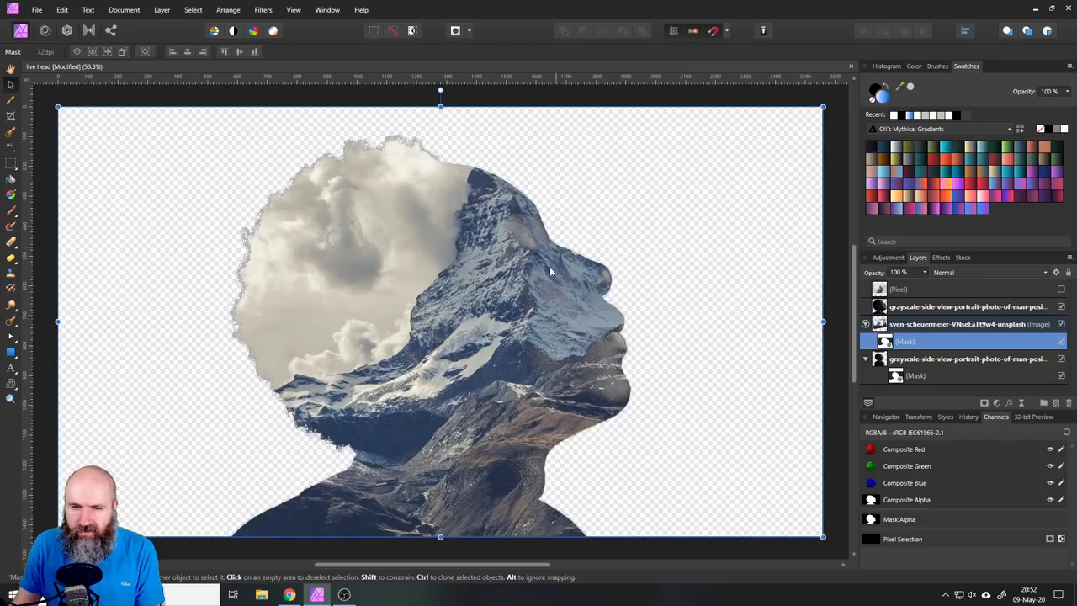
{"action": "mouse_move", "coordinate": [568, 317]}
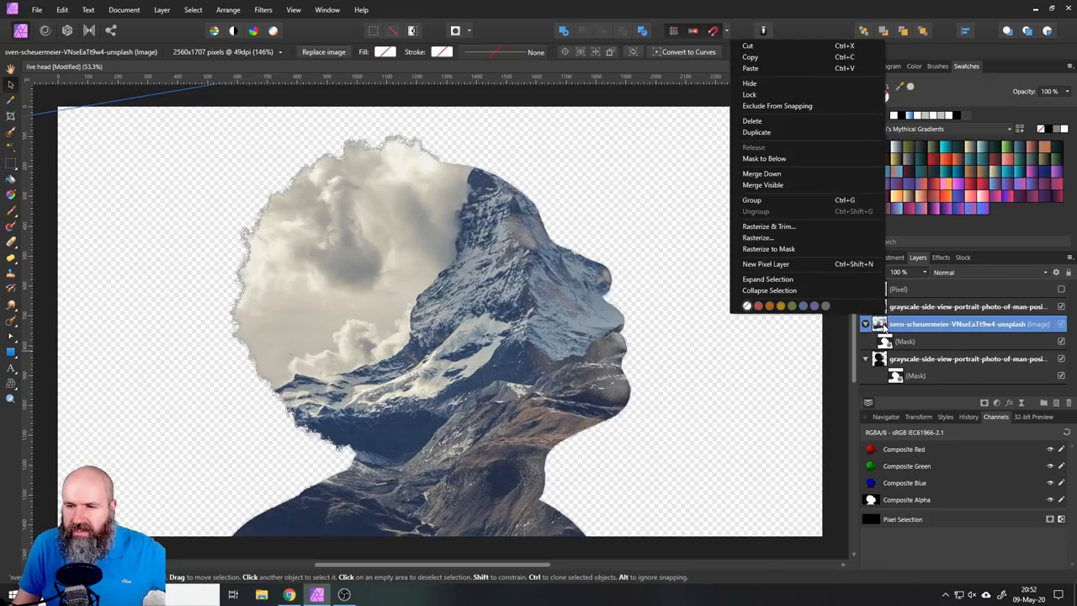
{"action": "mouse_move", "coordinate": [775, 126]}
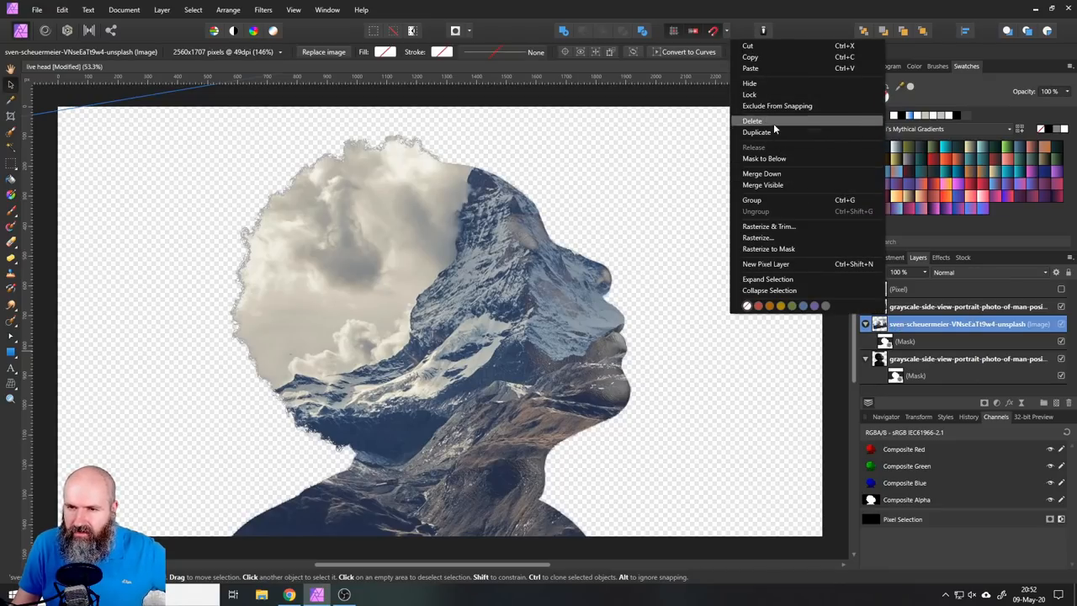
{"action": "left_click", "coordinate": [758, 131]}
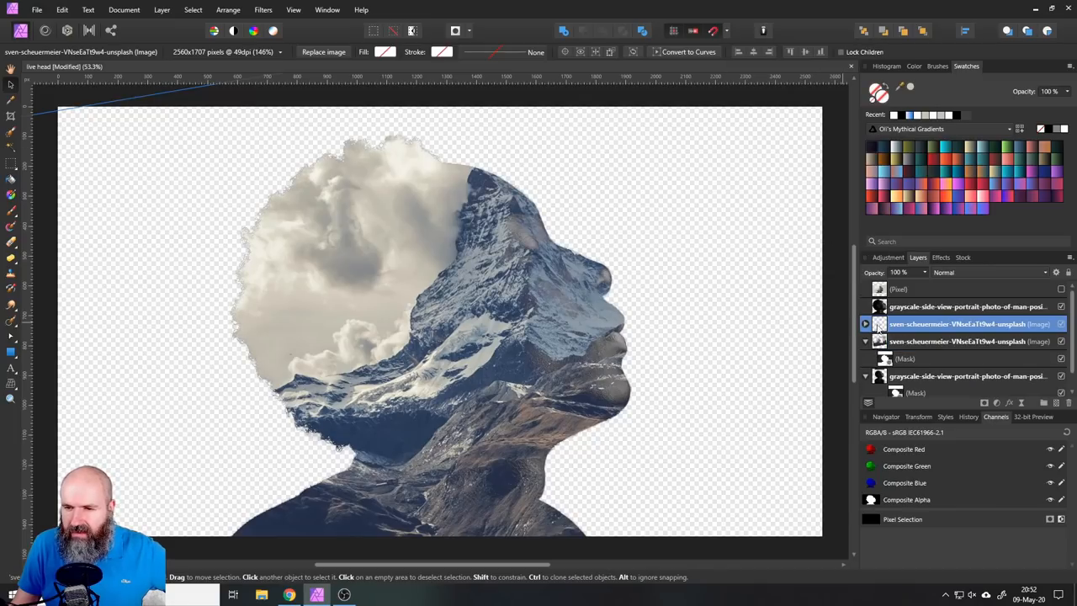
{"action": "mouse_move", "coordinate": [886, 323]}
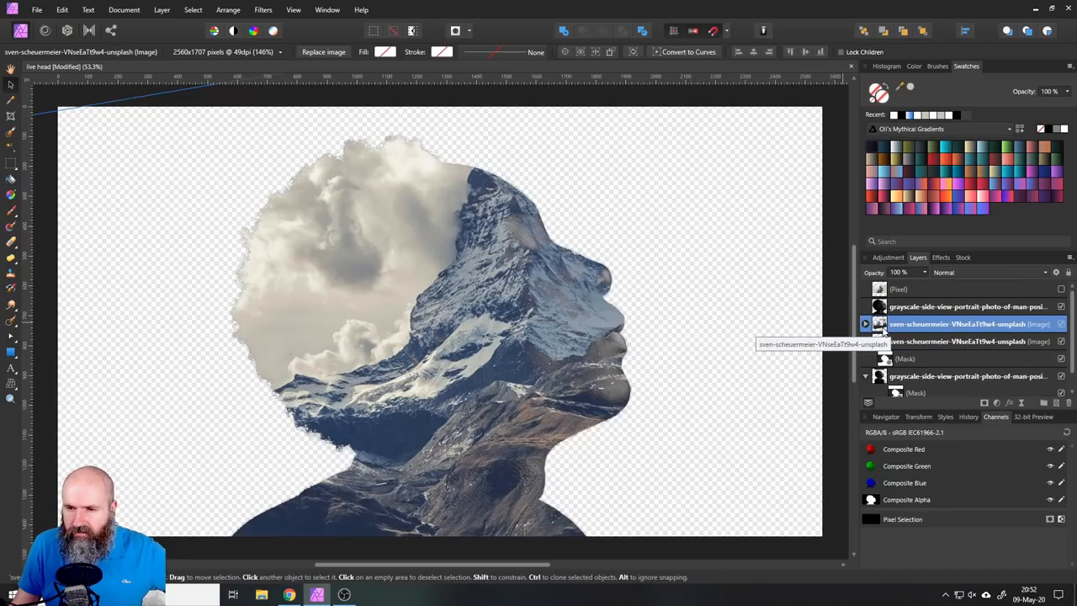
{"action": "right_click", "coordinate": [956, 323]}
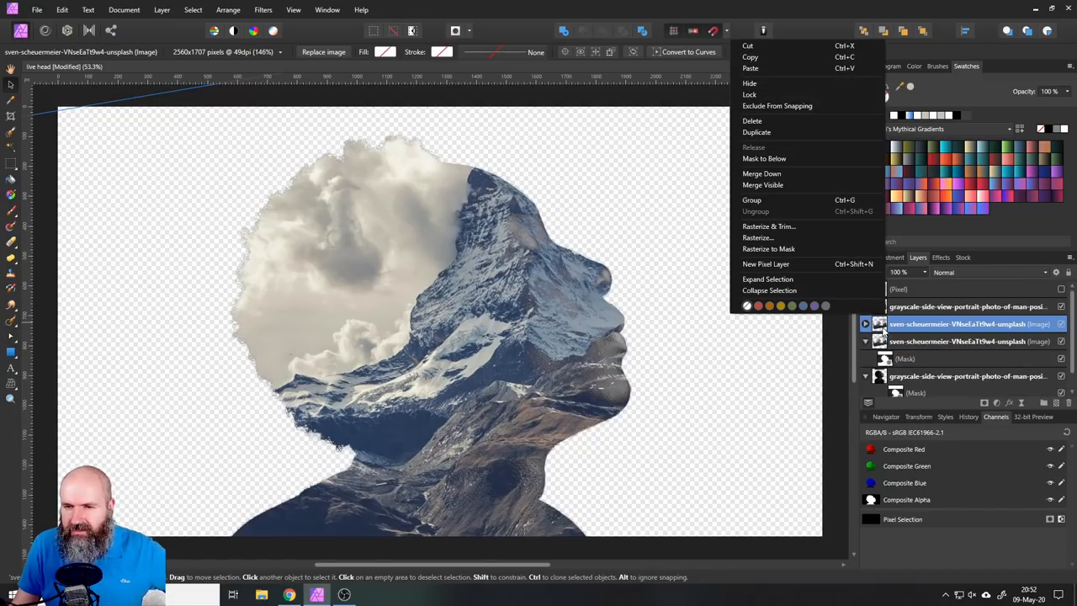
{"action": "mouse_move", "coordinate": [771, 225]}
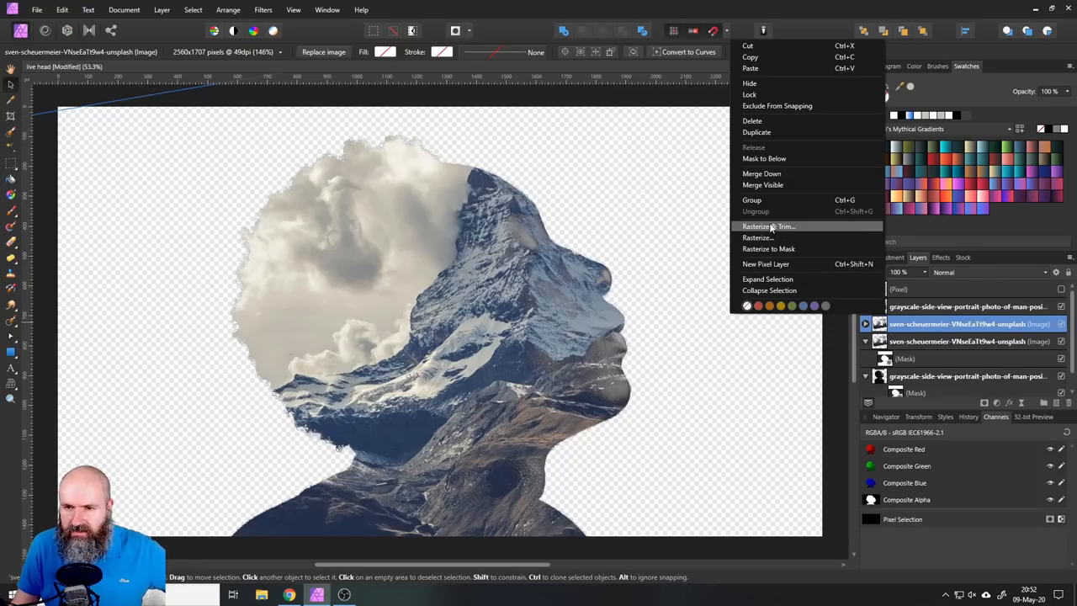
{"action": "left_click", "coordinate": [759, 237]}
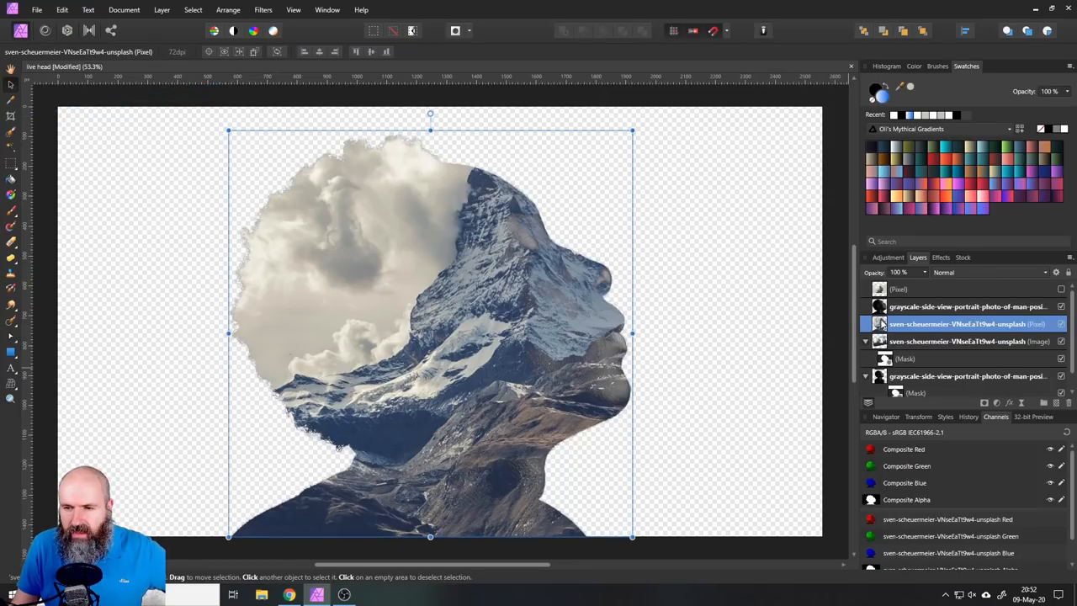
{"action": "double_click", "coordinate": [956, 323]}
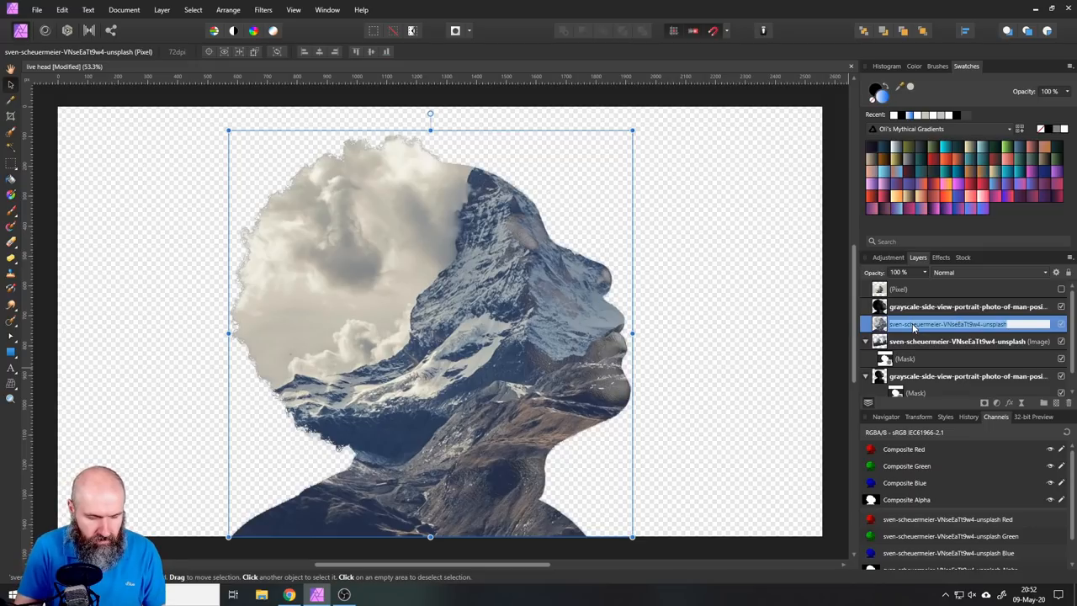
{"action": "type", "text": "face blend"}
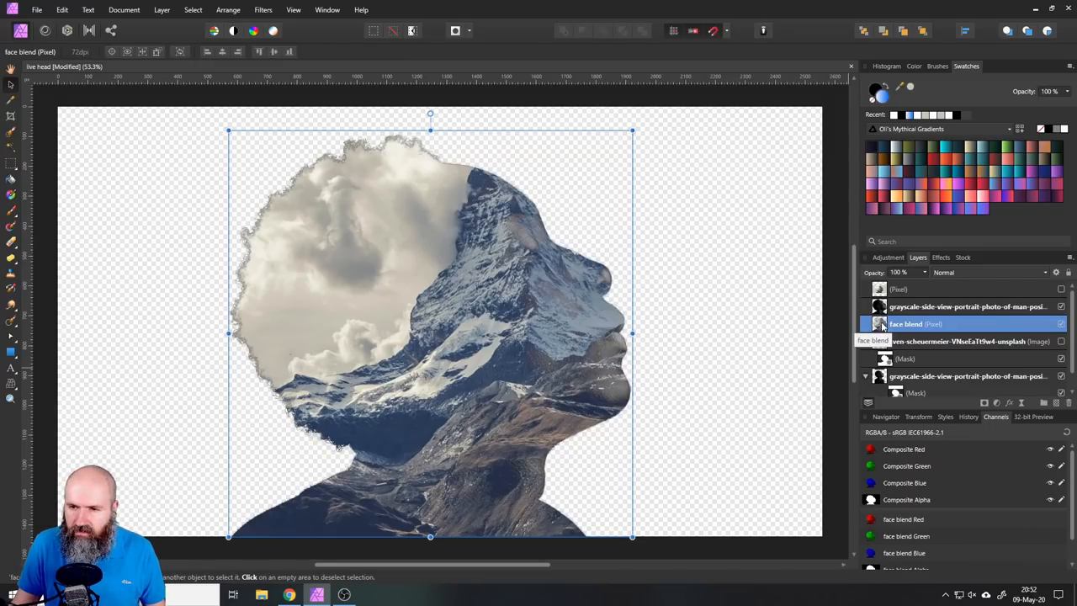
{"action": "mouse_move", "coordinate": [10, 242]}
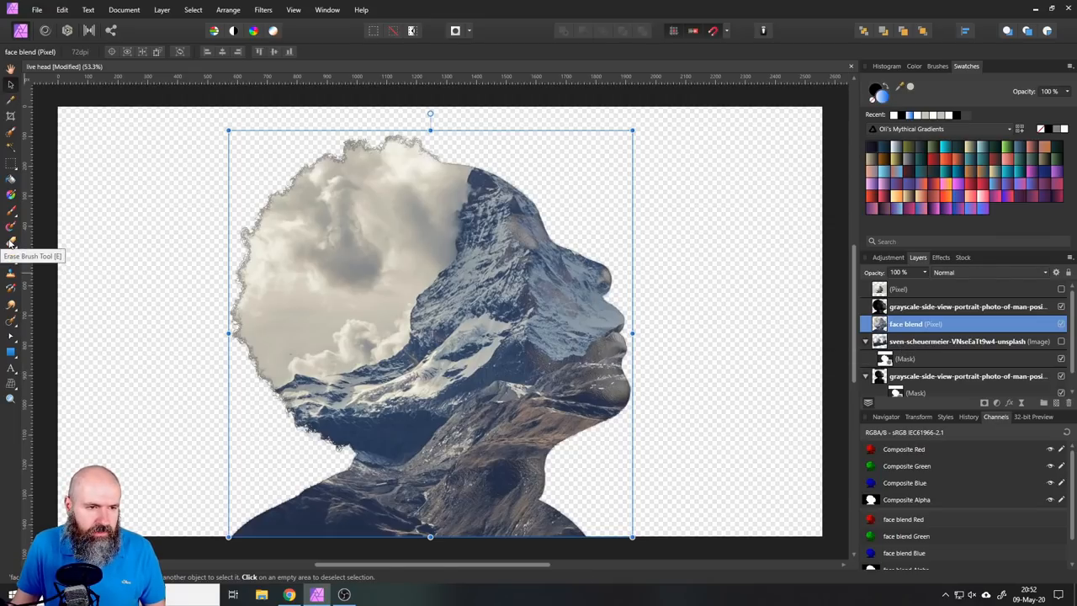
Erase the mountain pixels over the man's face on the face blend layer with the Erase Brush.
{"action": "left_click", "coordinate": [10, 241]}
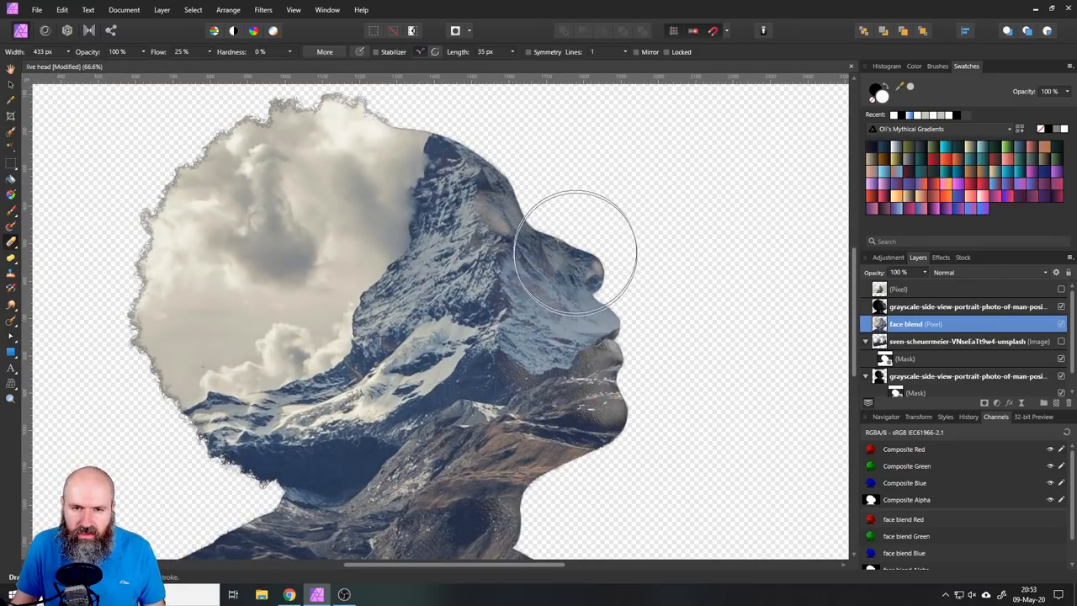
{"action": "left_click_drag", "start_coordinate": [576, 252], "coordinate": [586, 269]}
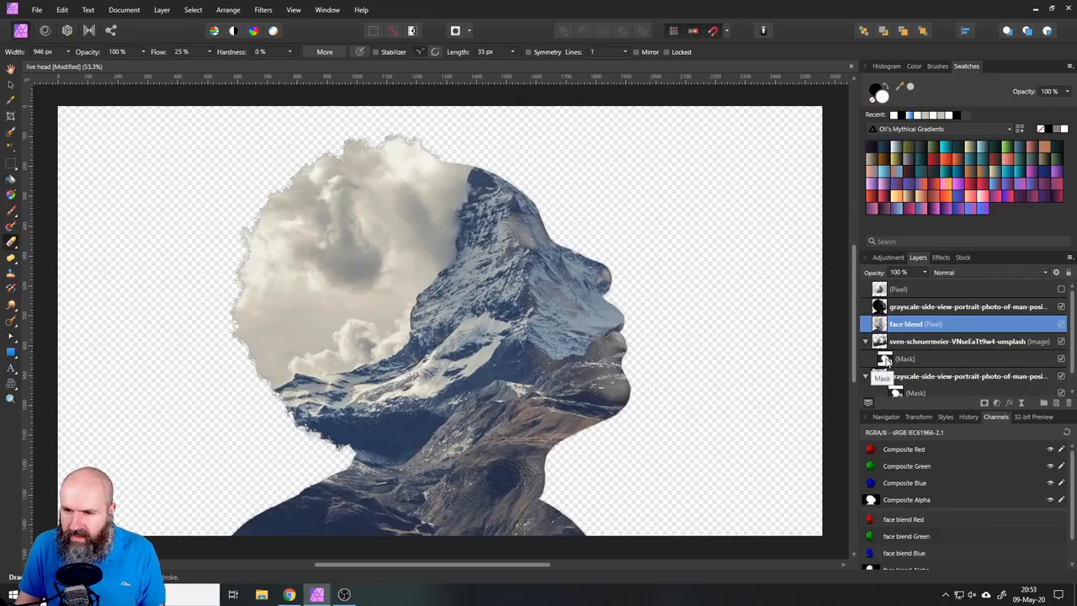
Hide the original mountain photo to reveal the face, duplicate it and rename the copy 'clouds'.
{"action": "left_click", "coordinate": [883, 359]}
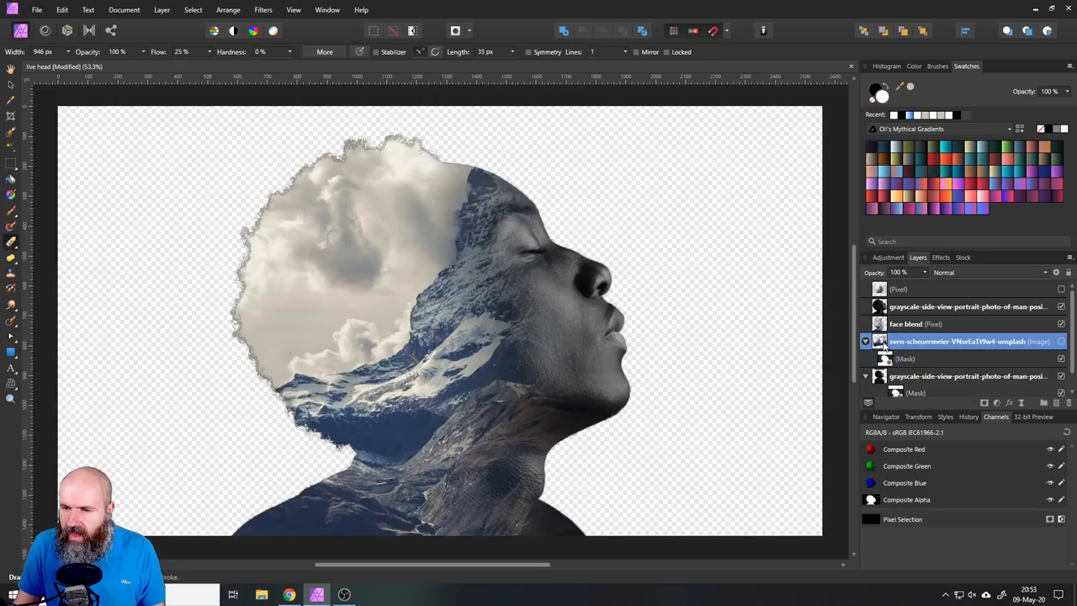
{"action": "right_click", "coordinate": [958, 340]}
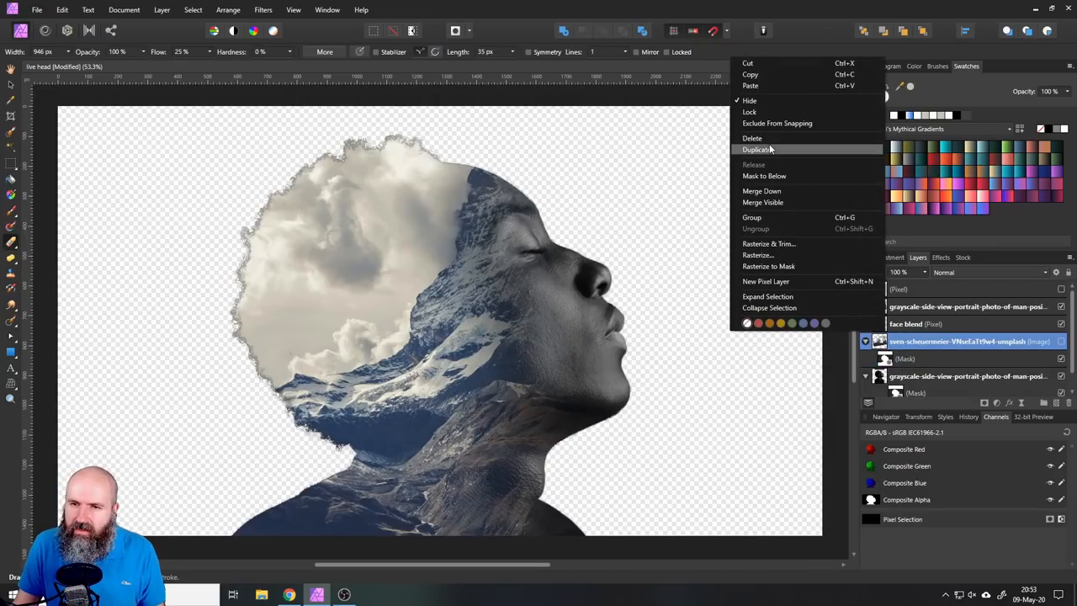
{"action": "left_click", "coordinate": [757, 148]}
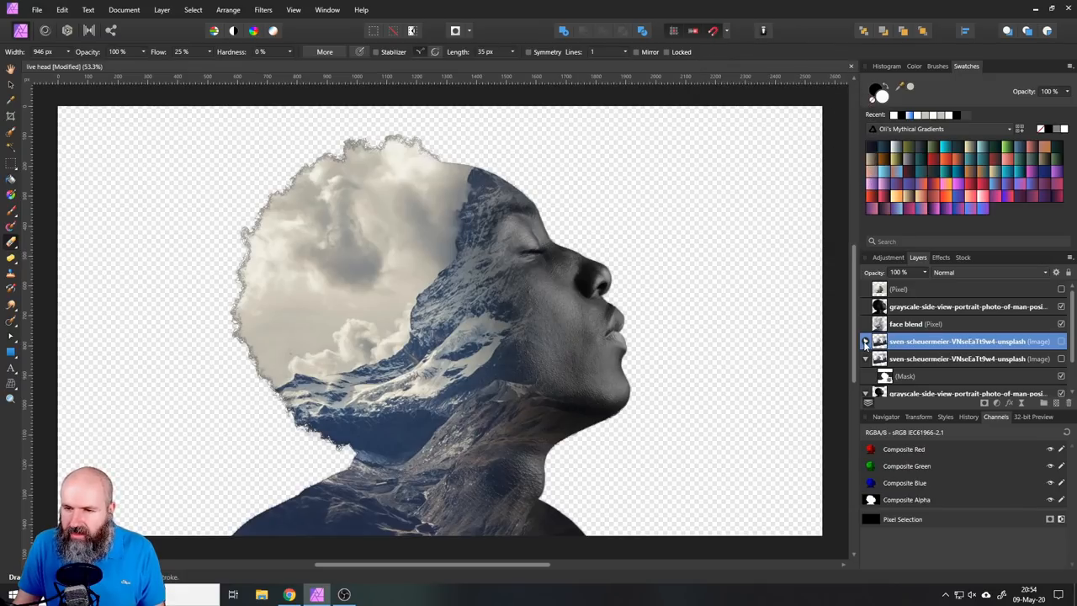
{"action": "left_click", "coordinate": [906, 359]}
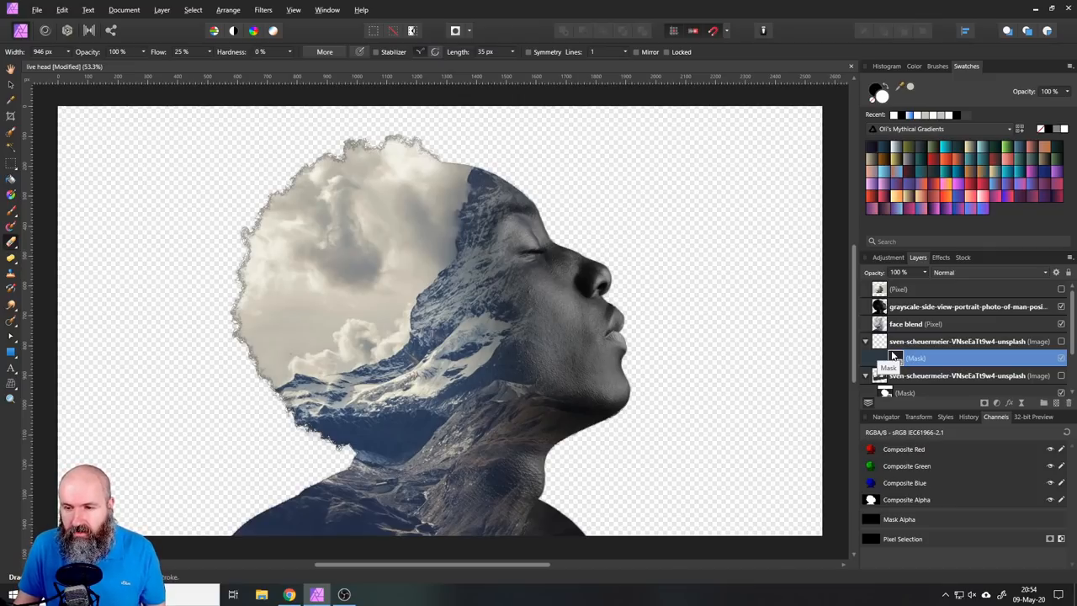
{"action": "left_click", "coordinate": [942, 340]}
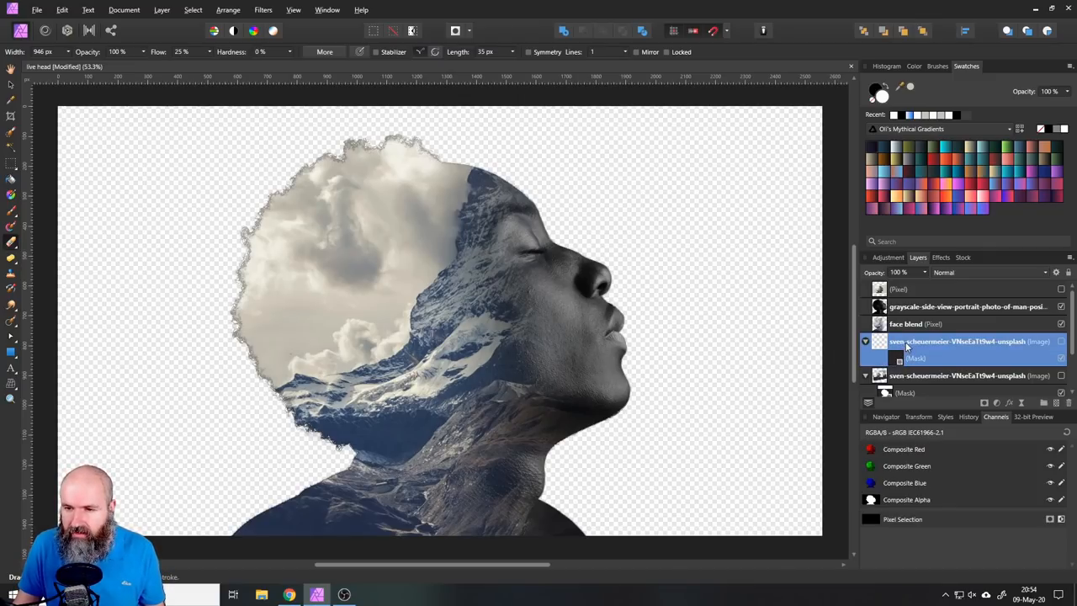
{"action": "double_click", "coordinate": [958, 342]}
{"action": "type", "text": "clouds"}
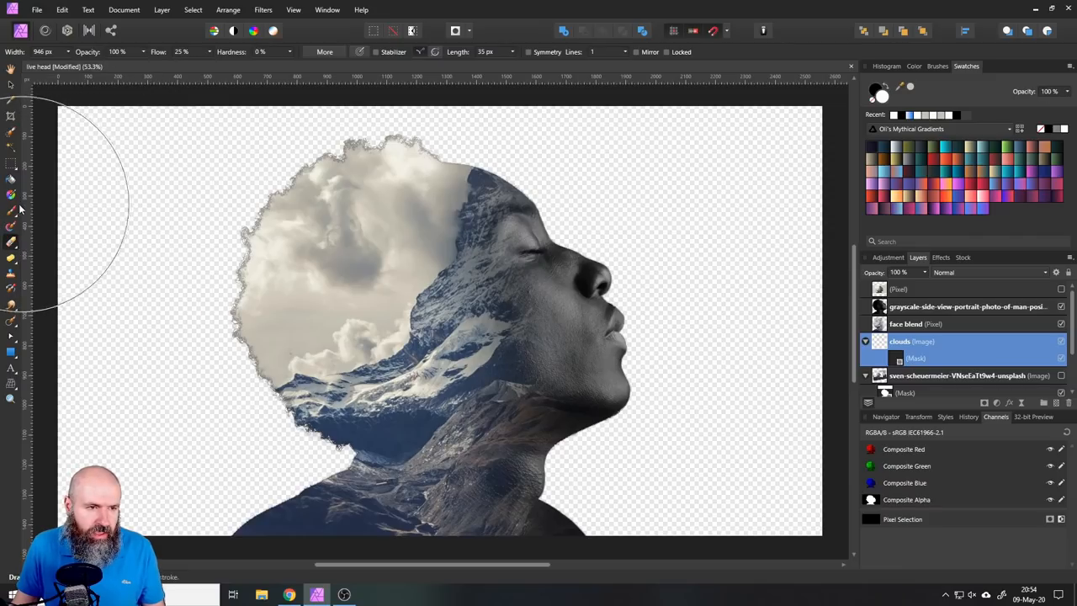
{"action": "mouse_move", "coordinate": [10, 216]}
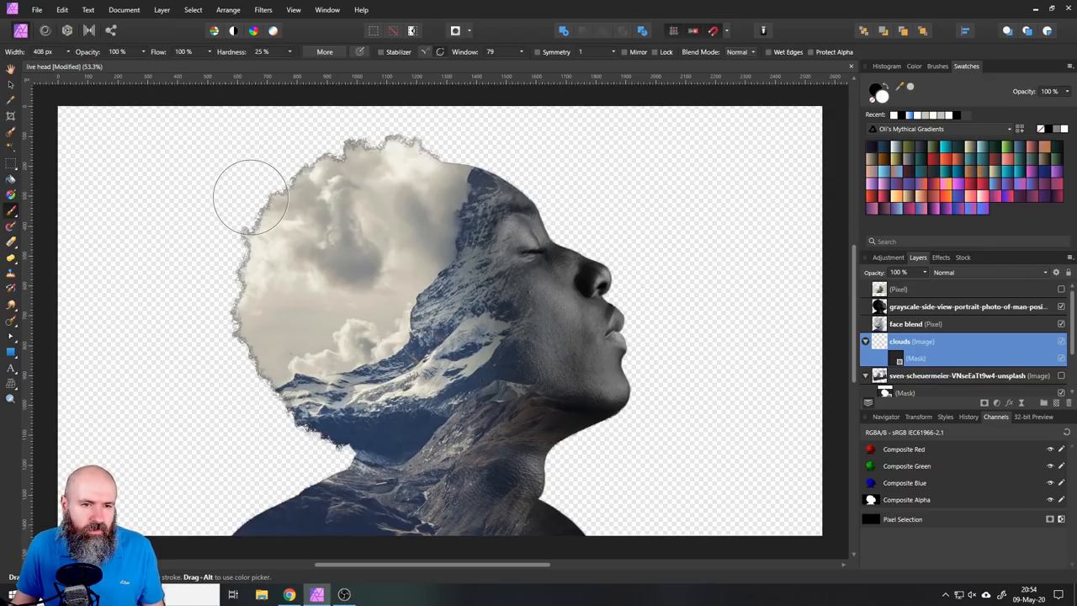
Paint white on the clouds mask so clouds billow behind and above the head silhouette.
{"action": "left_click", "coordinate": [912, 357]}
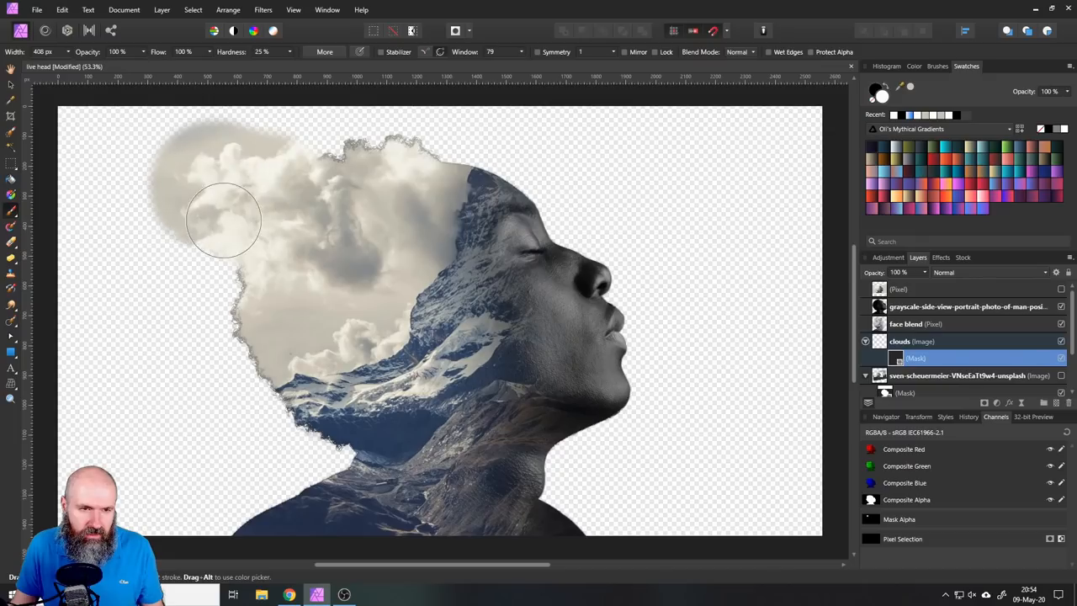
{"action": "left_click_drag", "start_coordinate": [225, 221], "coordinate": [202, 304]}
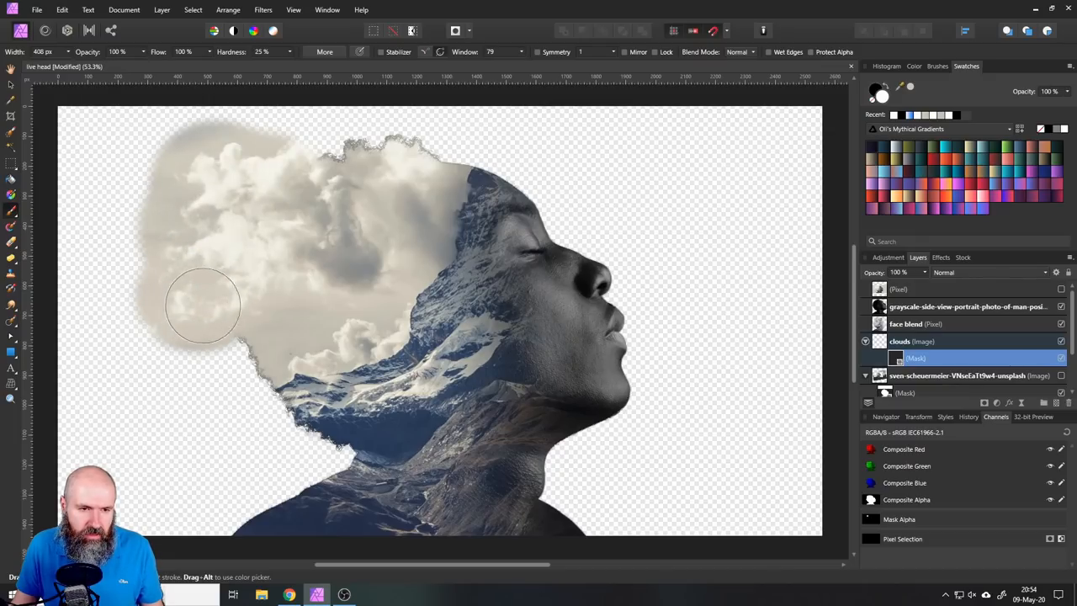
{"action": "left_click_drag", "start_coordinate": [202, 303], "coordinate": [353, 154]}
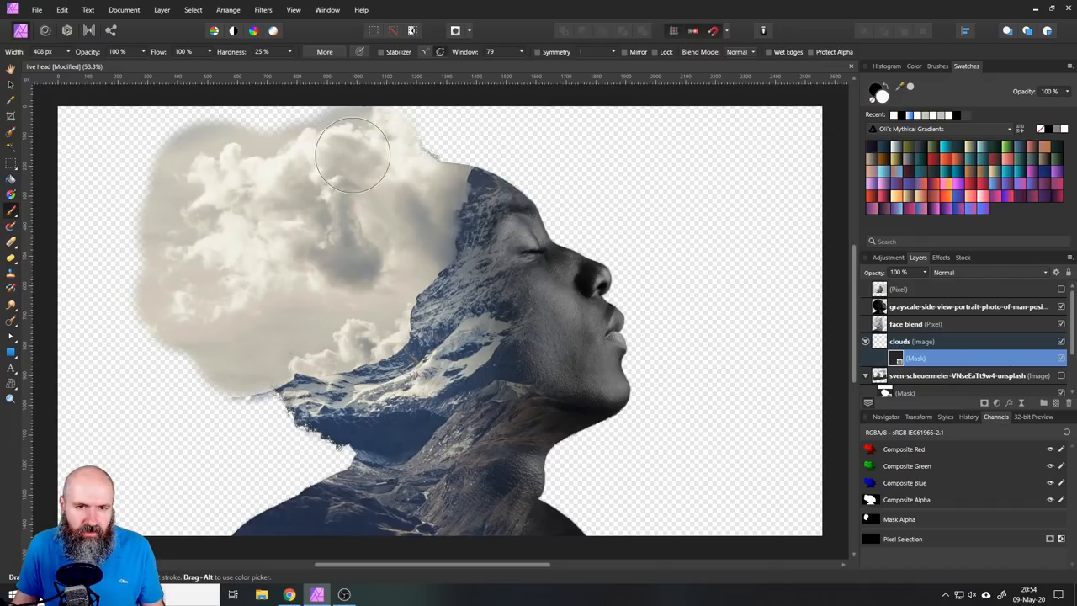
{"action": "left_click_drag", "start_coordinate": [354, 155], "coordinate": [519, 100]}
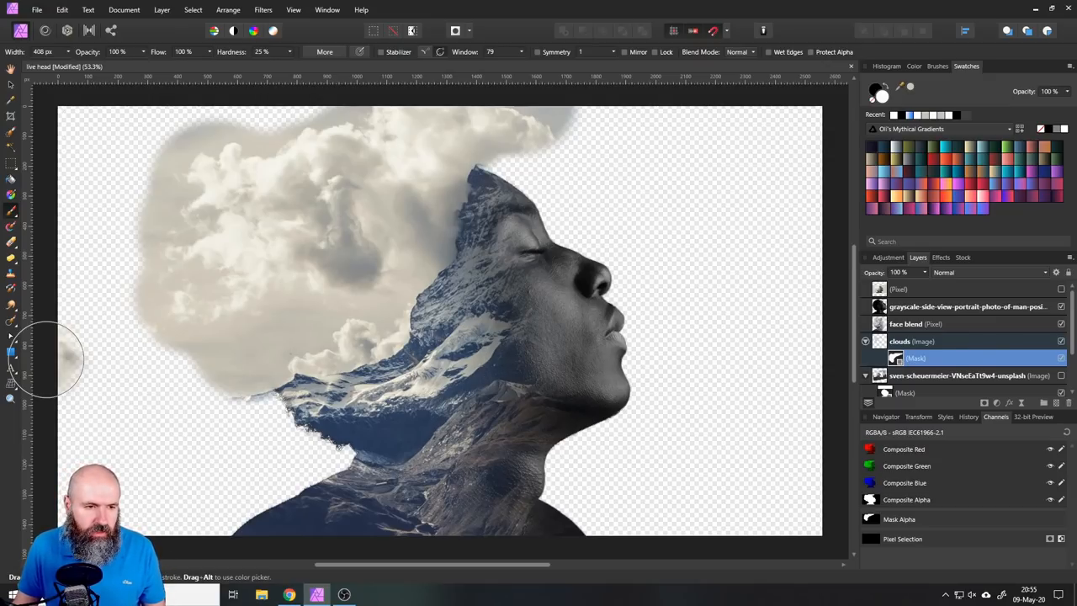
{"action": "mouse_move", "coordinate": [10, 353]}
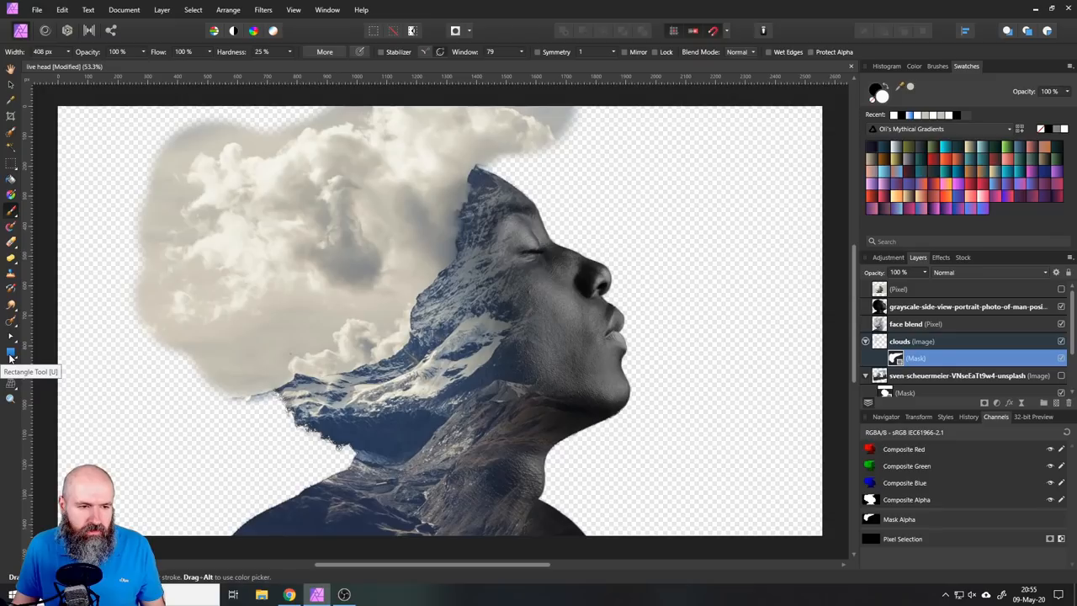
Draw a canvas-covering beige rectangle and move it beneath the portrait layers as background.
{"action": "left_click_drag", "start_coordinate": [124, 108], "coordinate": [589, 409]}
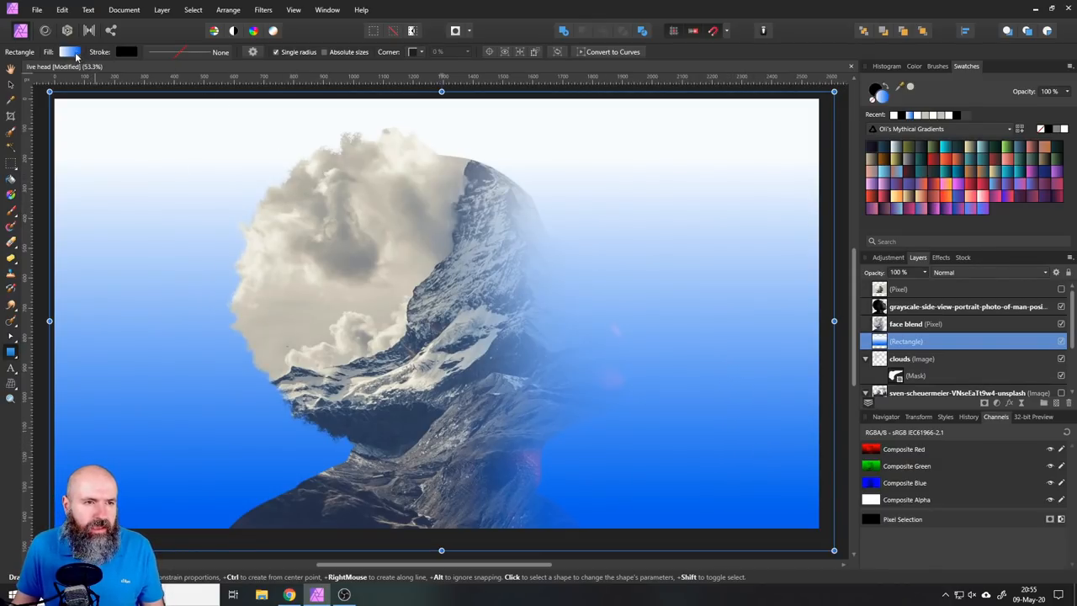
{"action": "left_click", "coordinate": [72, 51]}
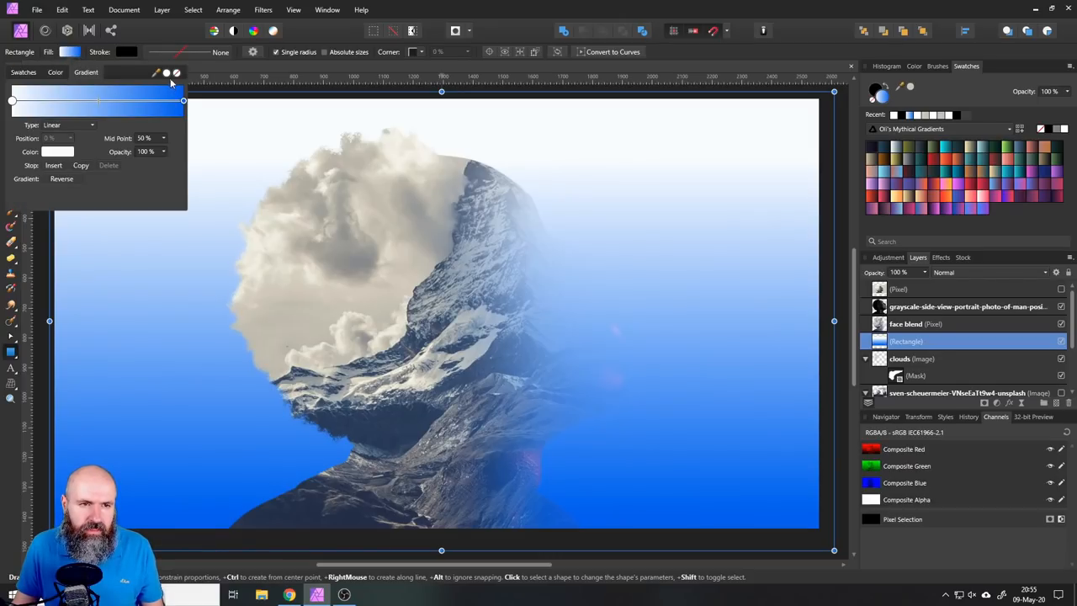
{"action": "mouse_move", "coordinate": [165, 76]}
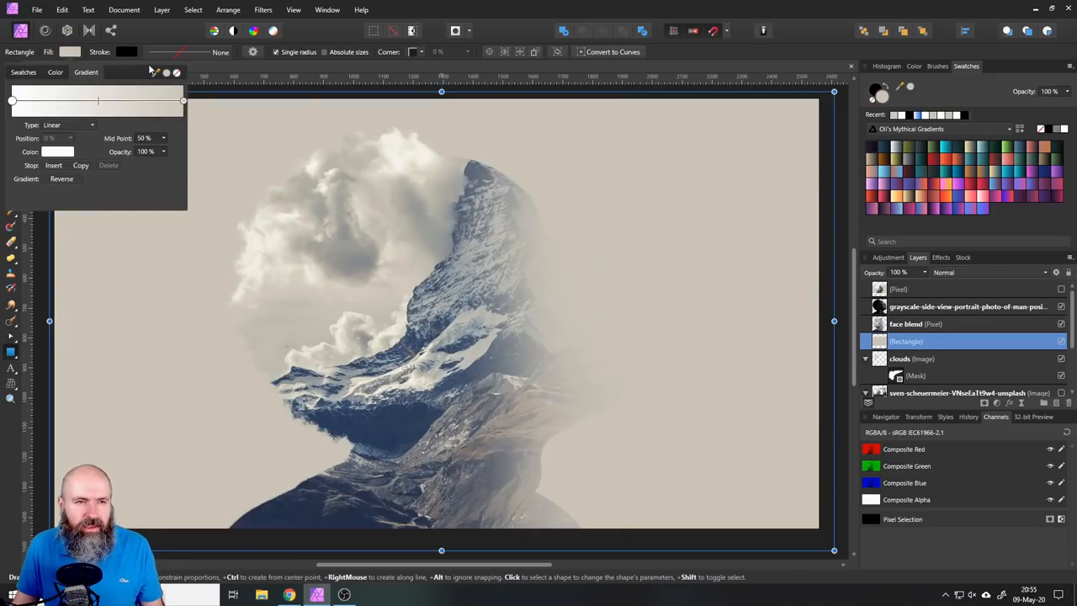
{"action": "left_click", "coordinate": [76, 50]}
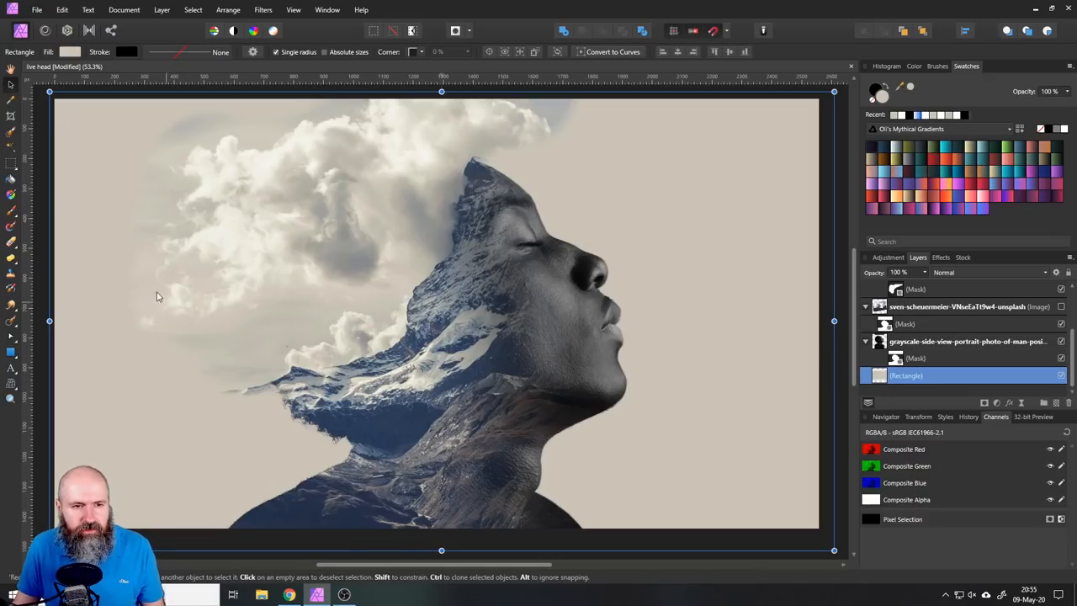
{"action": "mouse_move", "coordinate": [282, 300]}
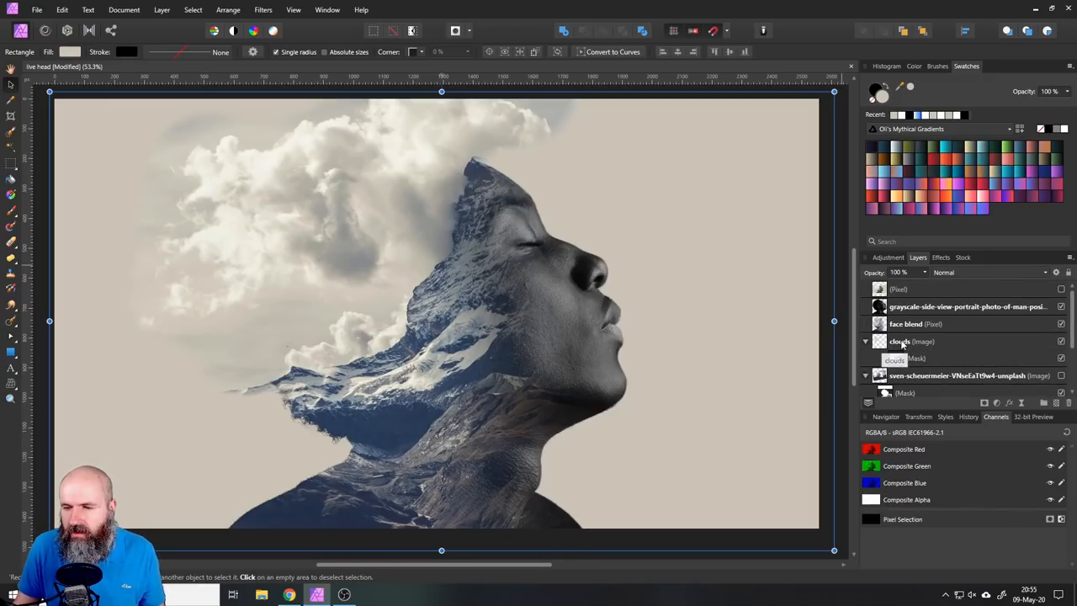
Target the clouds mask and set the brush colour to black.
{"action": "left_click", "coordinate": [896, 358]}
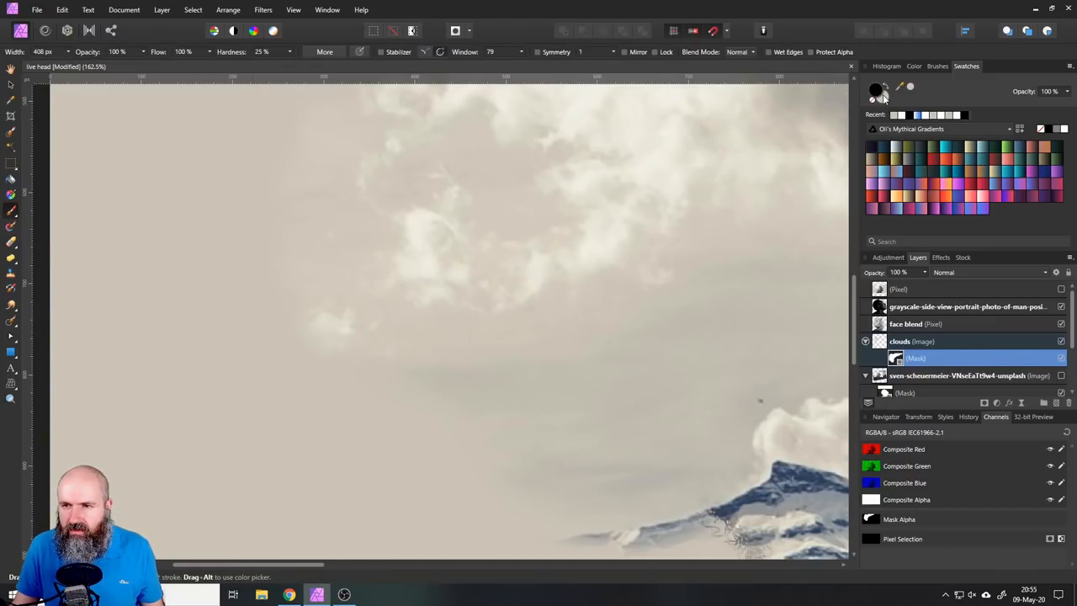
{"action": "left_click", "coordinate": [876, 91]}
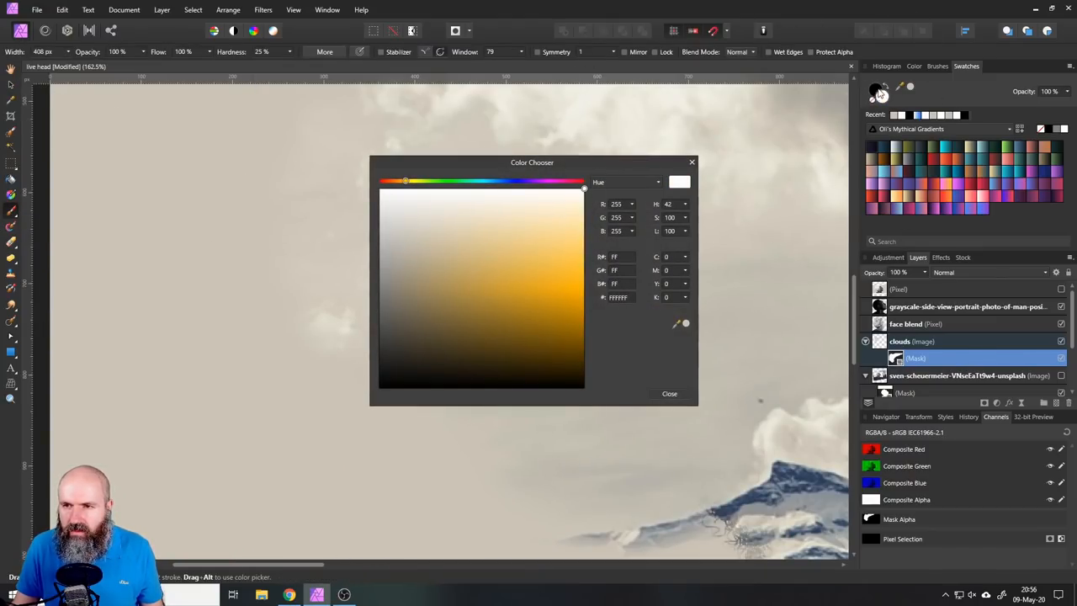
{"action": "left_click", "coordinate": [381, 387]}
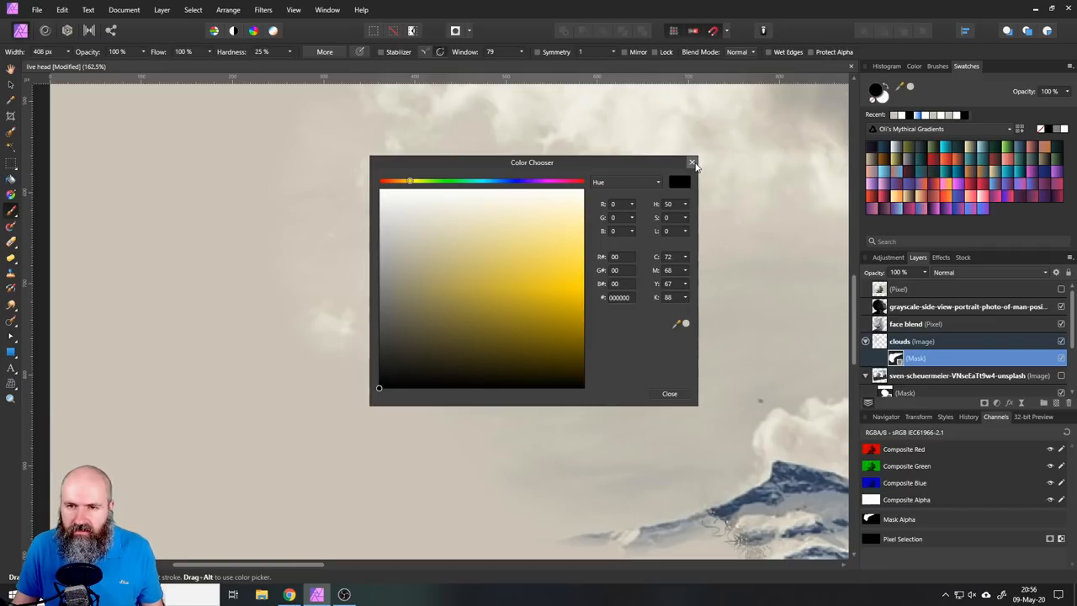
{"action": "left_click", "coordinate": [692, 161]}
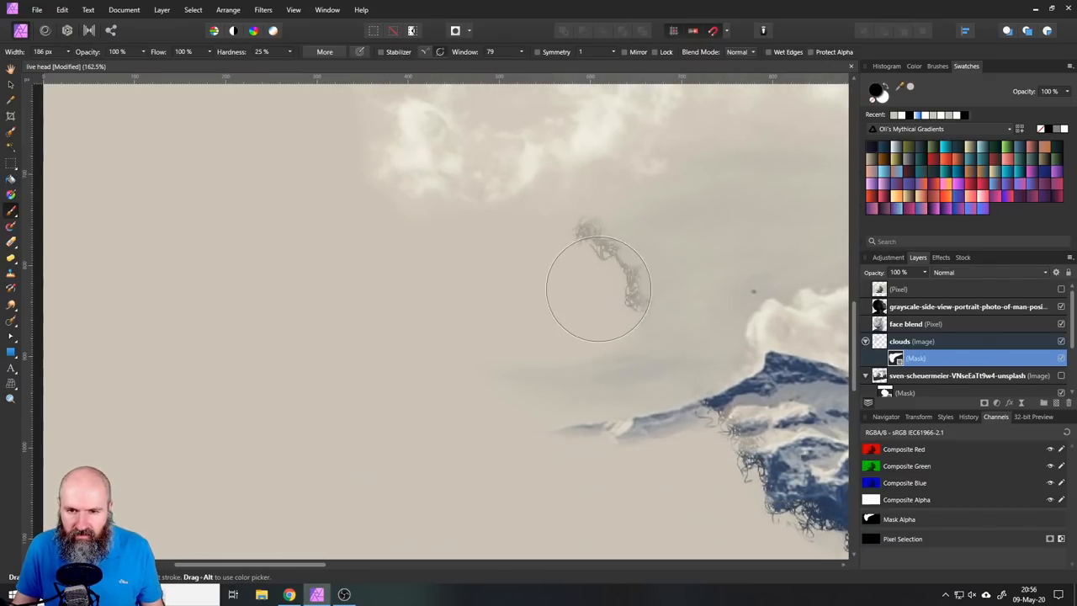
Paint black along the outer cloud edges so they fade into the beige background near the mountain.
{"action": "left_click_drag", "start_coordinate": [599, 286], "coordinate": [604, 424]}
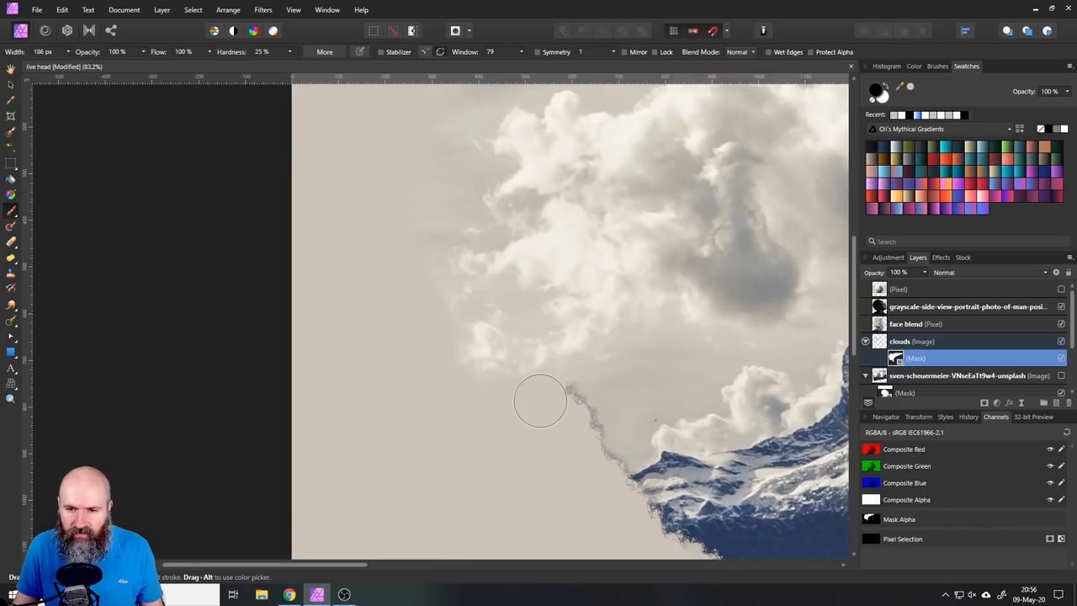
{"action": "mouse_move", "coordinate": [444, 150]}
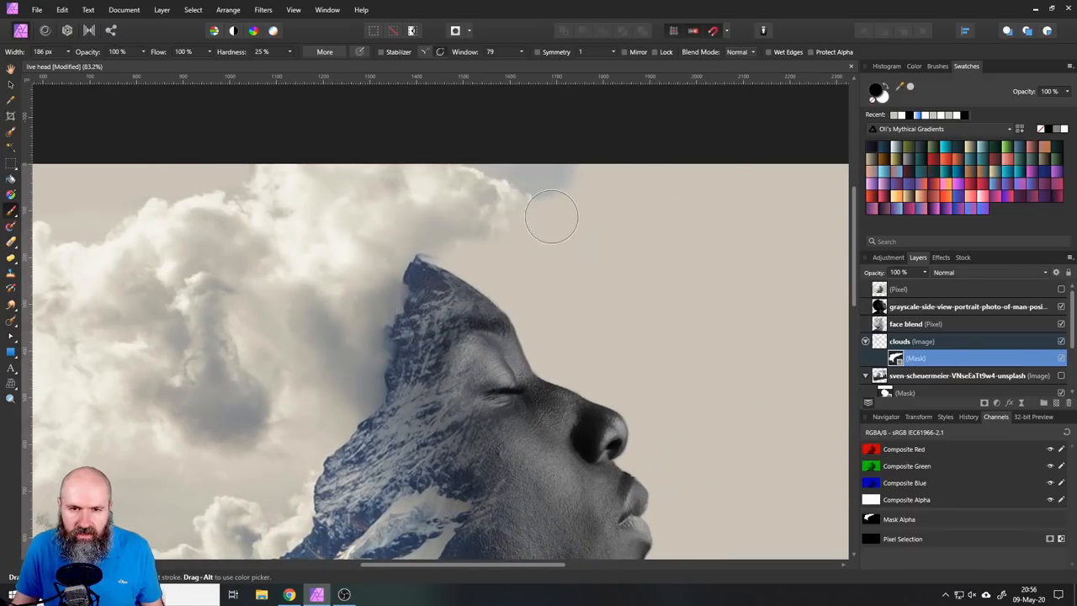
{"action": "mouse_move", "coordinate": [448, 169]}
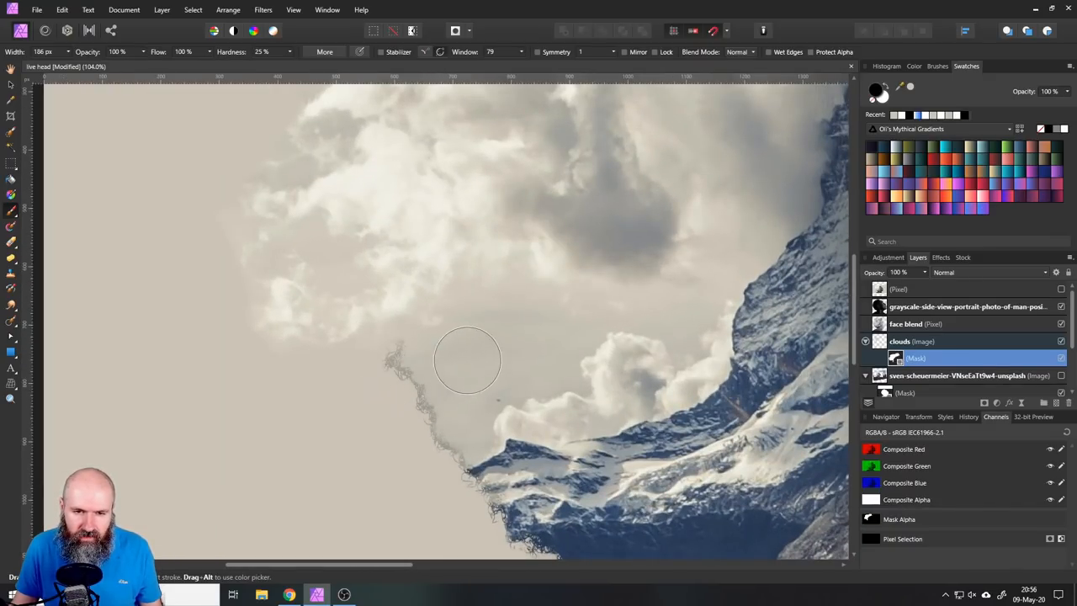
{"action": "left_click_drag", "start_coordinate": [468, 361], "coordinate": [407, 369]}
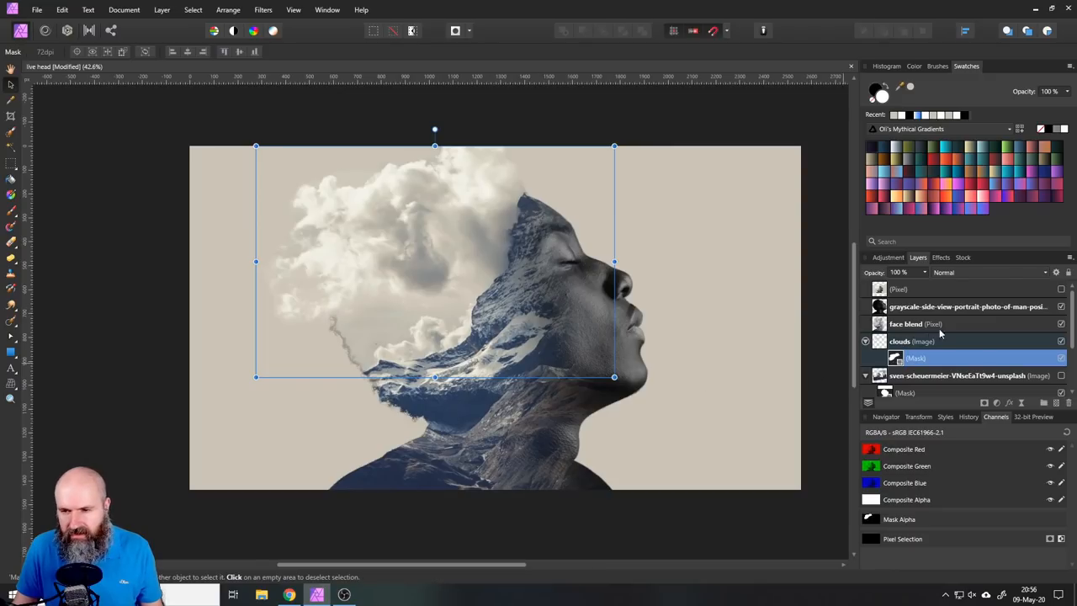
{"action": "mouse_move", "coordinate": [884, 377]}
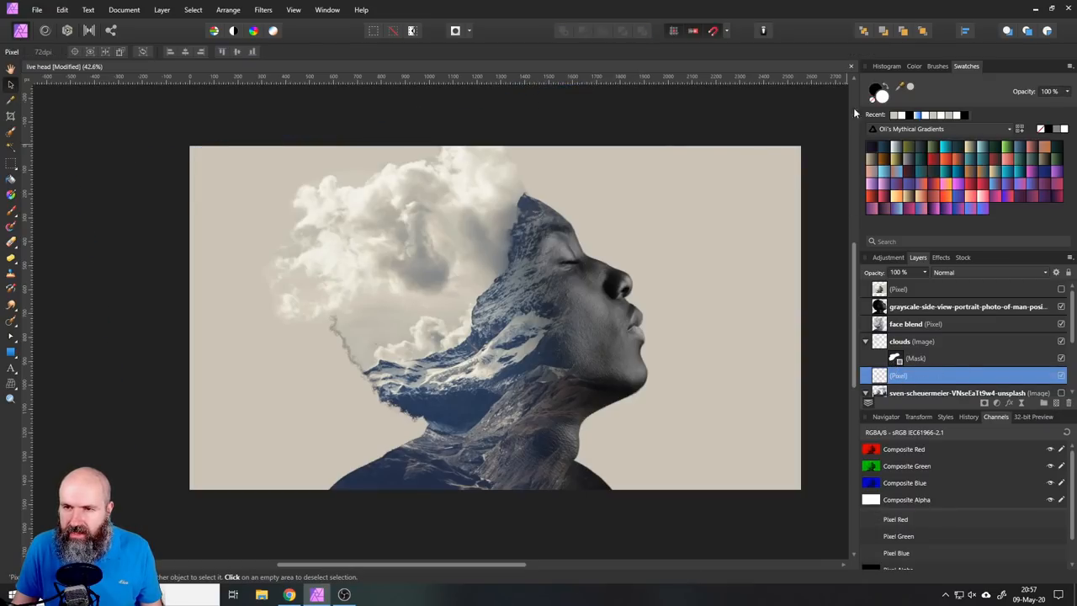
{"action": "mouse_move", "coordinate": [311, 365]}
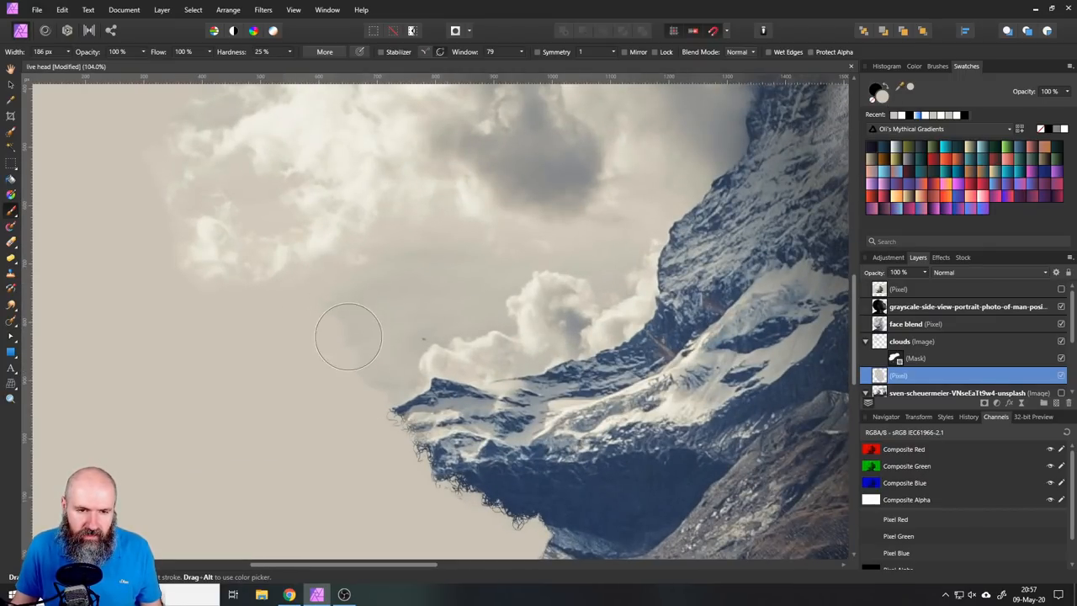
{"action": "mouse_move", "coordinate": [352, 340]}
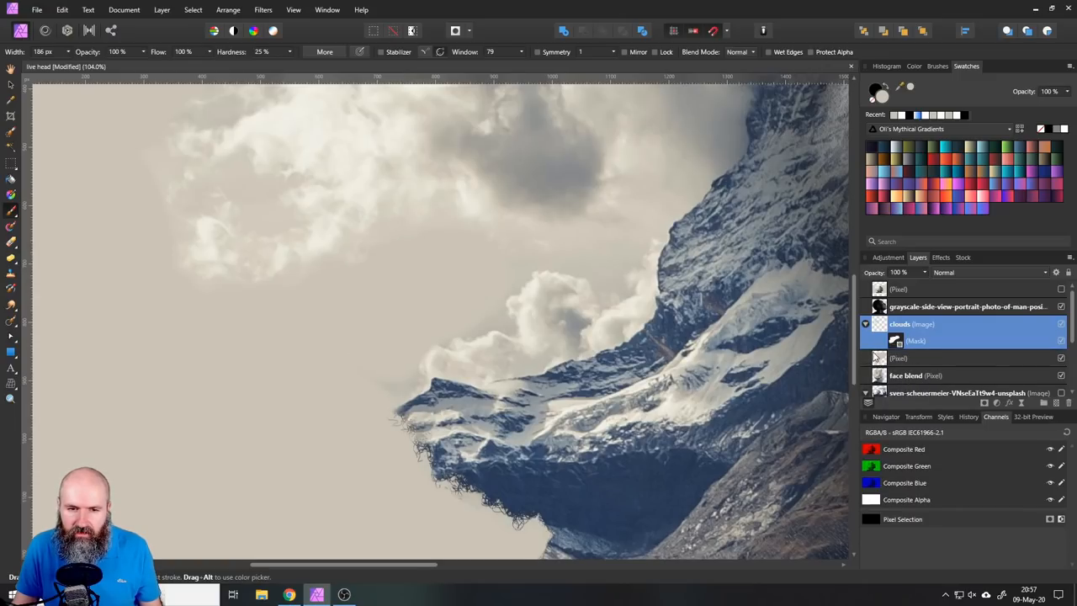
Paint on the new pixel layer to smooth the cloud edge beside the mountain, then return to the clouds layer.
{"action": "left_click", "coordinate": [926, 357]}
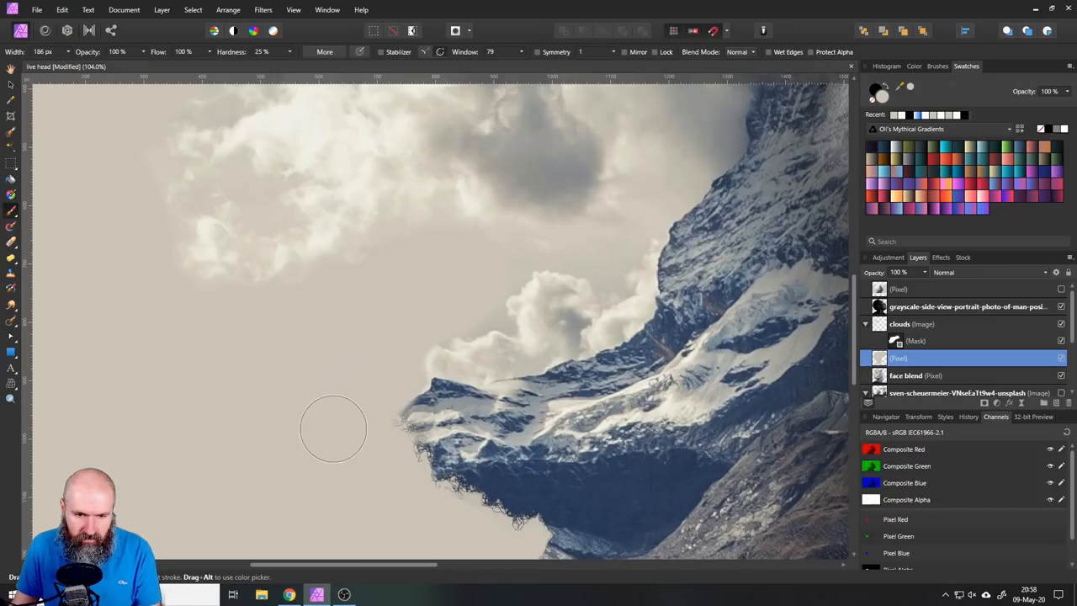
{"action": "mouse_move", "coordinate": [390, 307]}
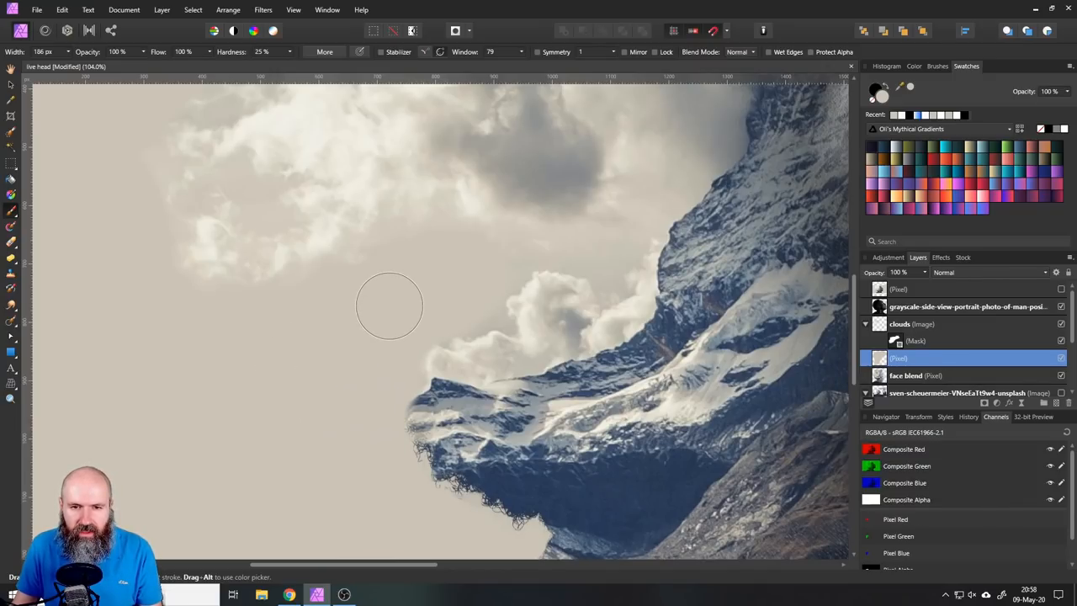
{"action": "mouse_move", "coordinate": [377, 300]}
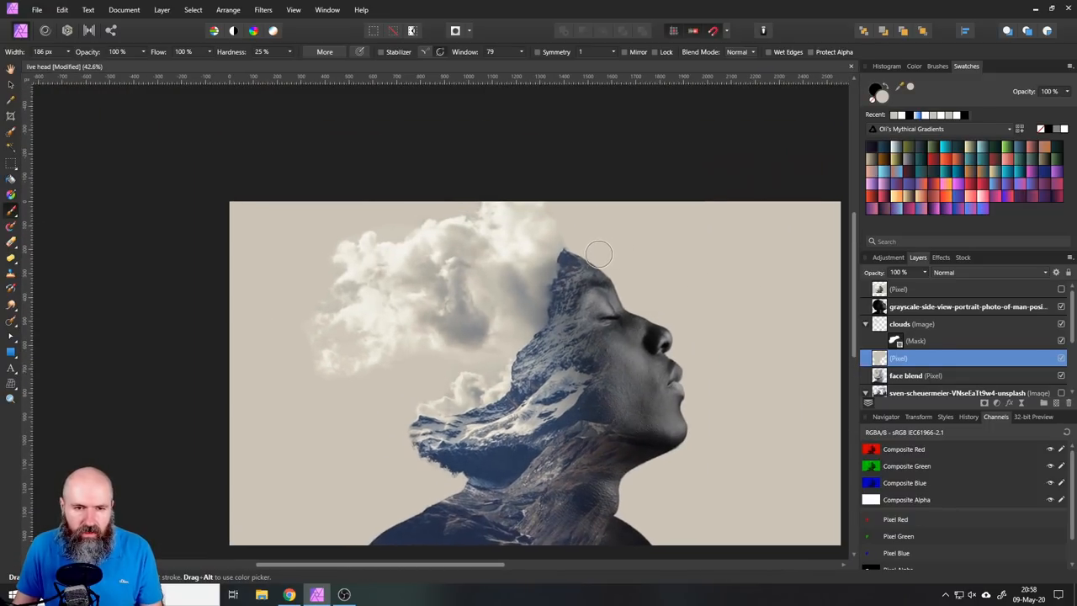
{"action": "mouse_move", "coordinate": [263, 303]}
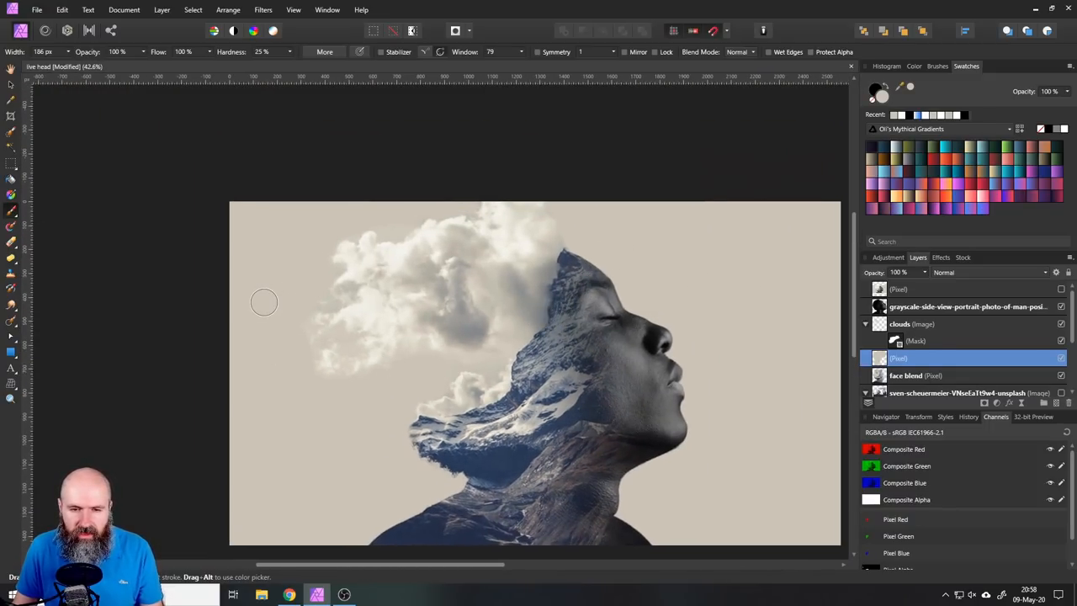
{"action": "left_click", "coordinate": [901, 323]}
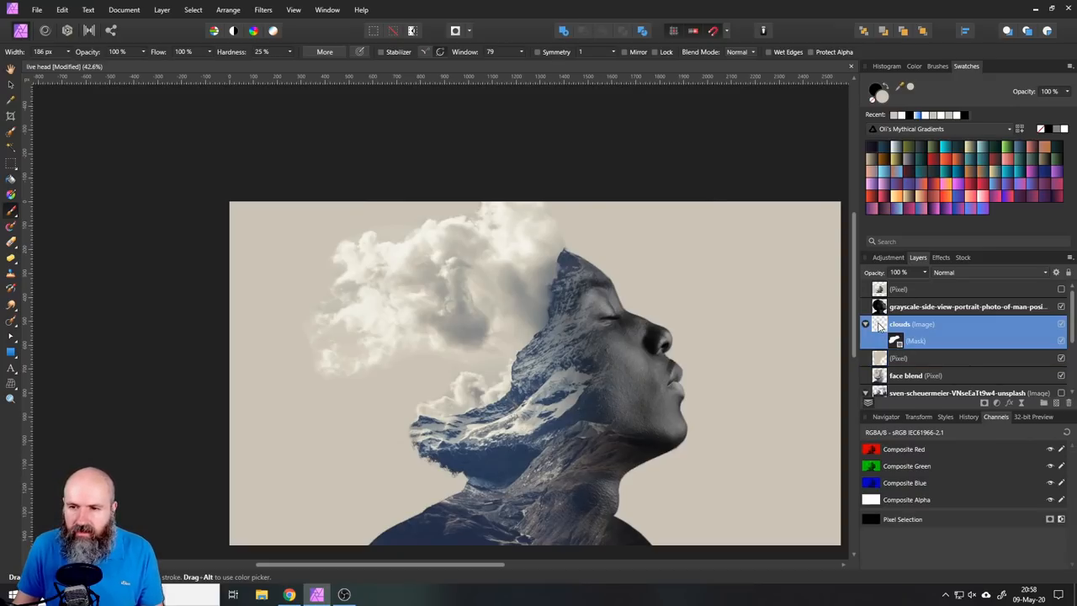
Duplicate and rasterize the clouds, set the copy to Lighten and position it over the mountain.
{"action": "right_click", "coordinate": [919, 323]}
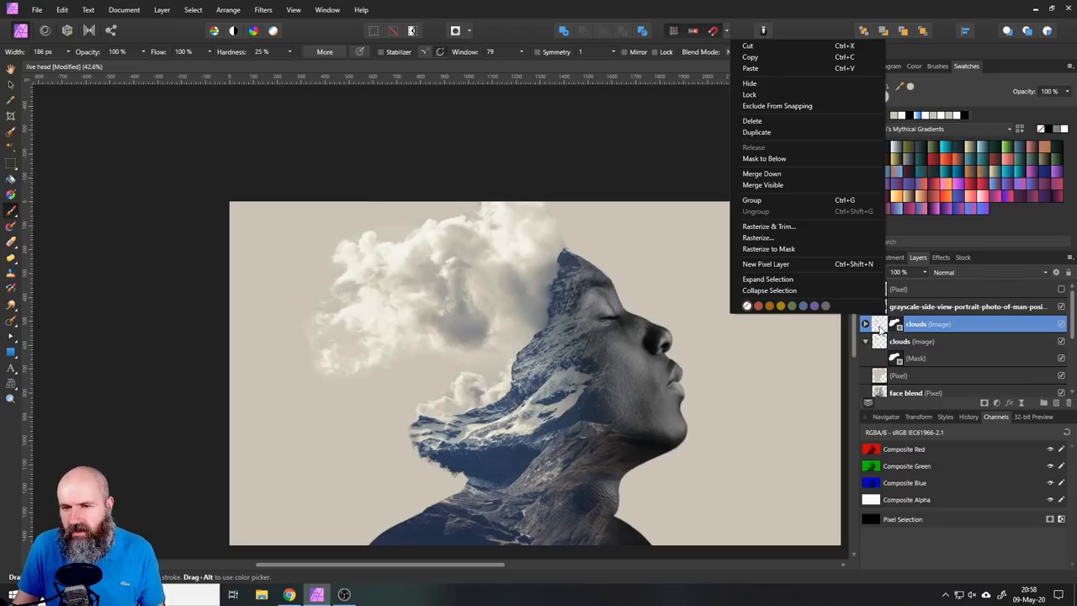
{"action": "mouse_move", "coordinate": [791, 226]}
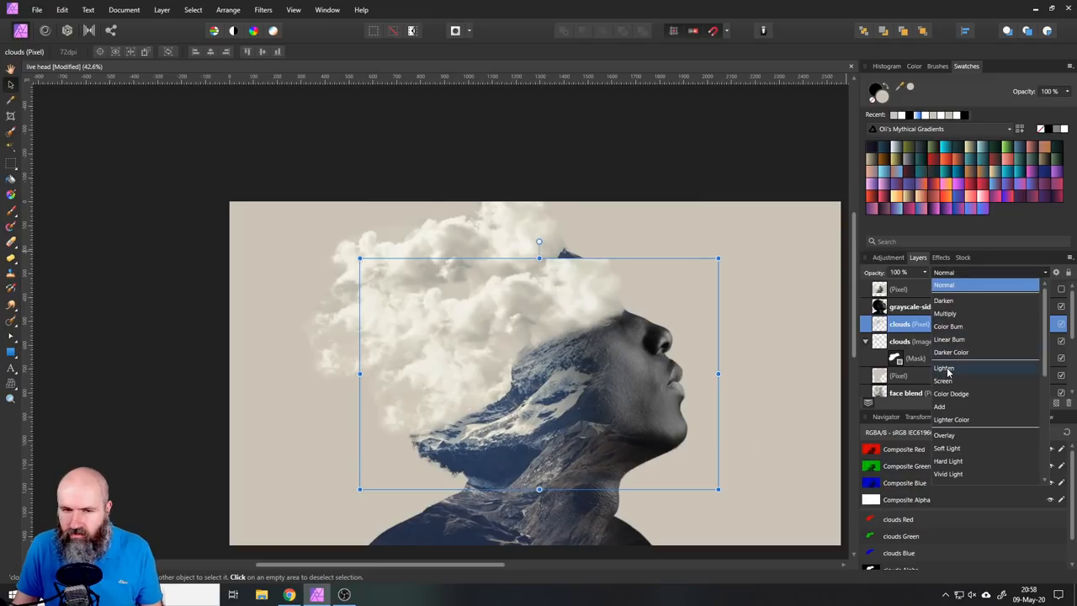
{"action": "left_click", "coordinate": [941, 367]}
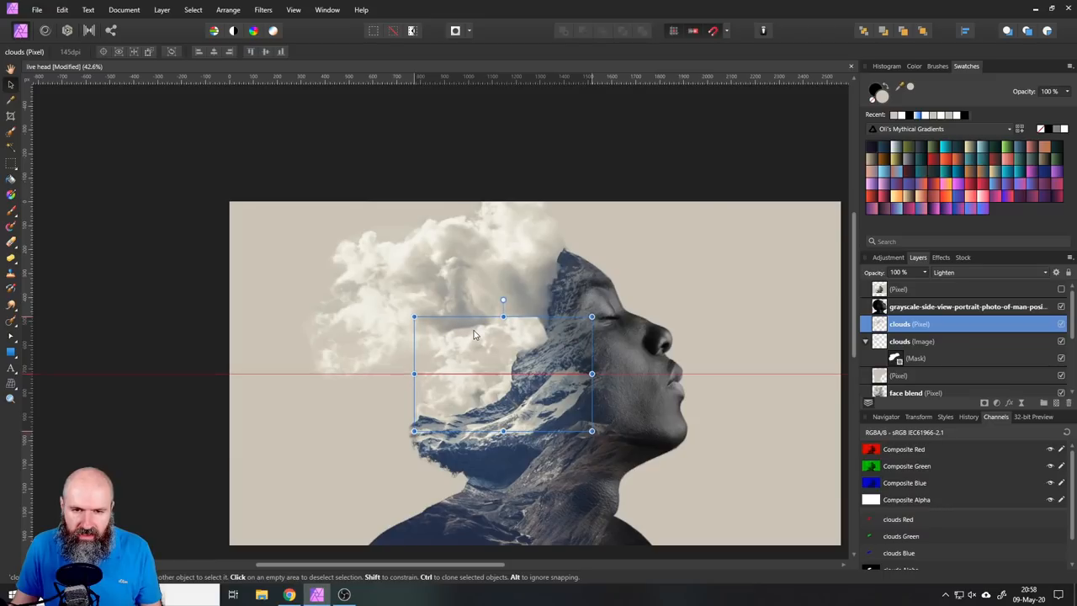
{"action": "left_click_drag", "start_coordinate": [474, 334], "coordinate": [508, 333]}
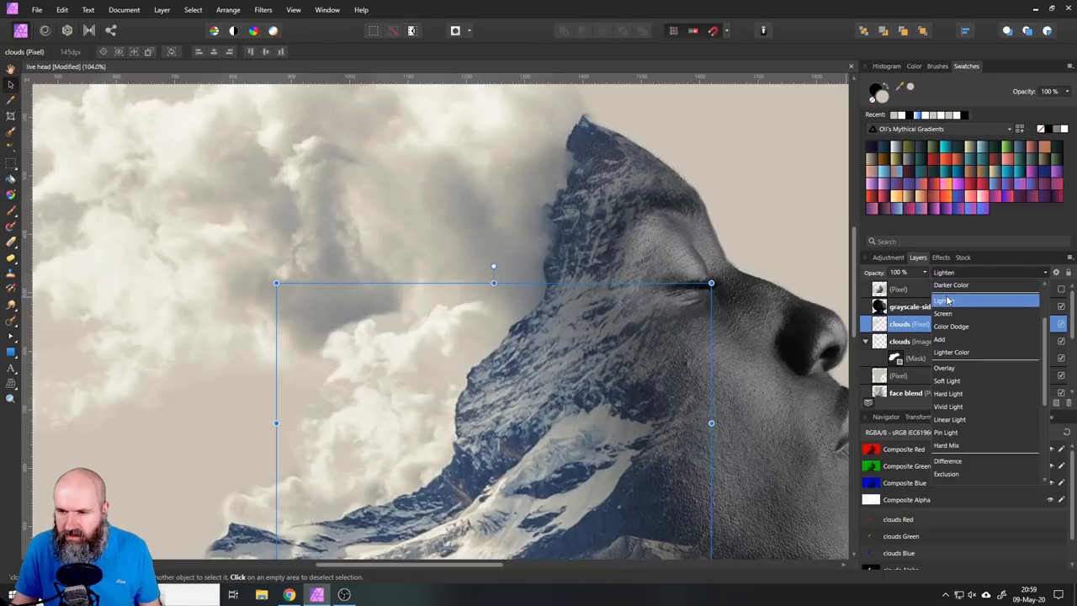
Adjust the cloud copy's source blend ranges so its darker tones drop out sharply.
{"action": "left_click", "coordinate": [949, 300]}
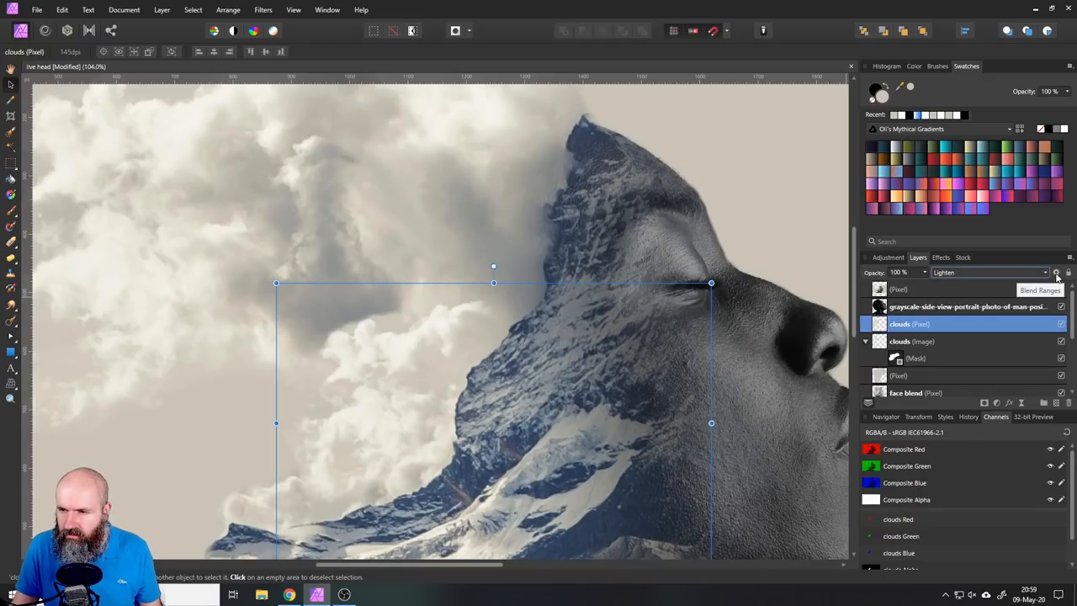
{"action": "left_click", "coordinate": [1054, 273]}
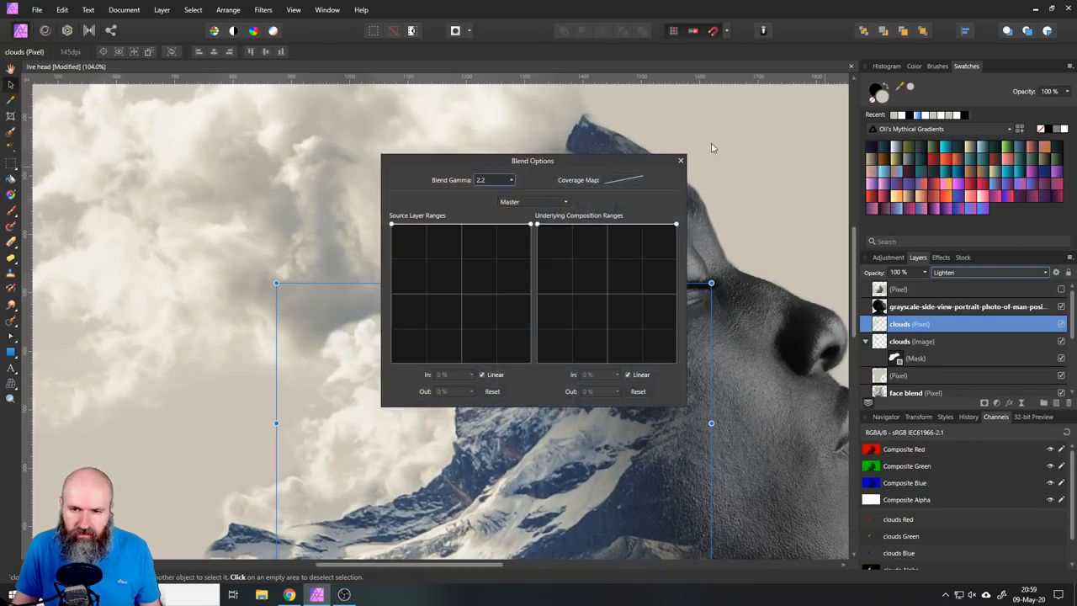
{"action": "left_click_drag", "start_coordinate": [532, 161], "coordinate": [683, 138]}
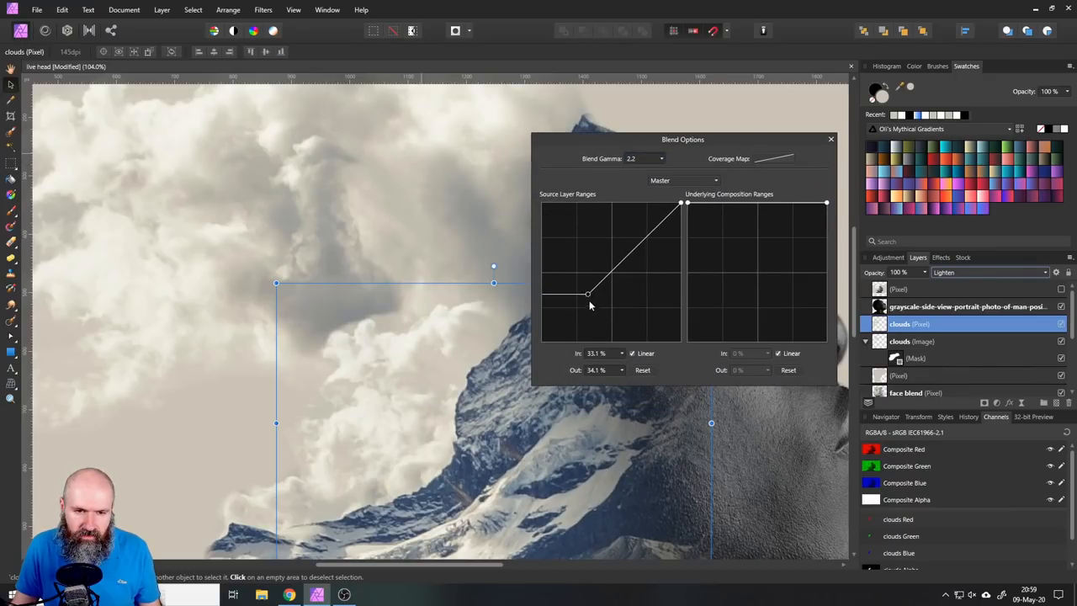
{"action": "left_click_drag", "start_coordinate": [589, 292], "coordinate": [657, 337]}
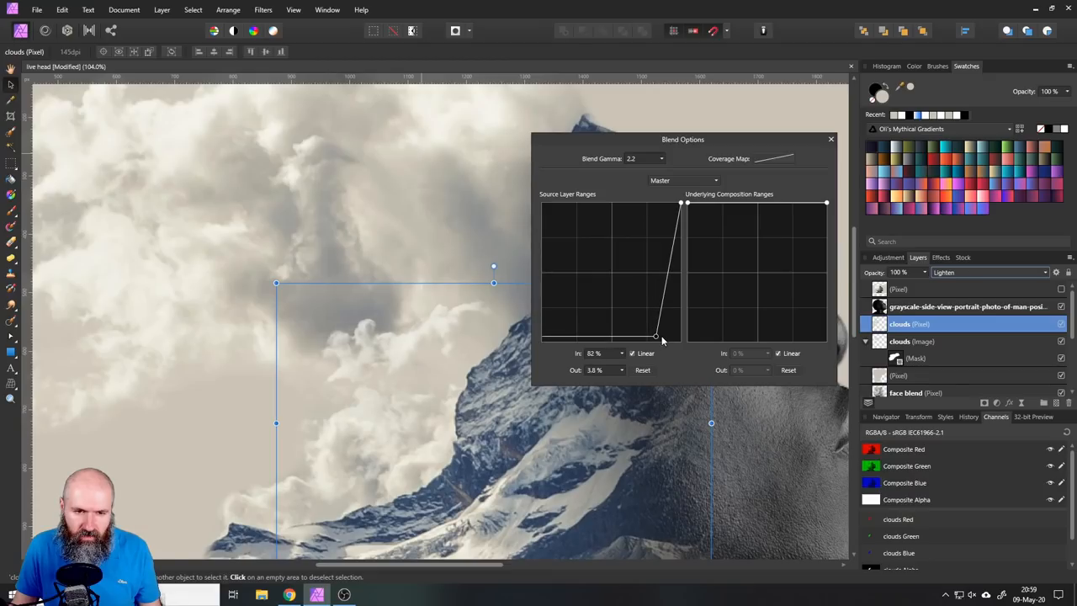
{"action": "left_click_drag", "start_coordinate": [656, 336], "coordinate": [650, 344]}
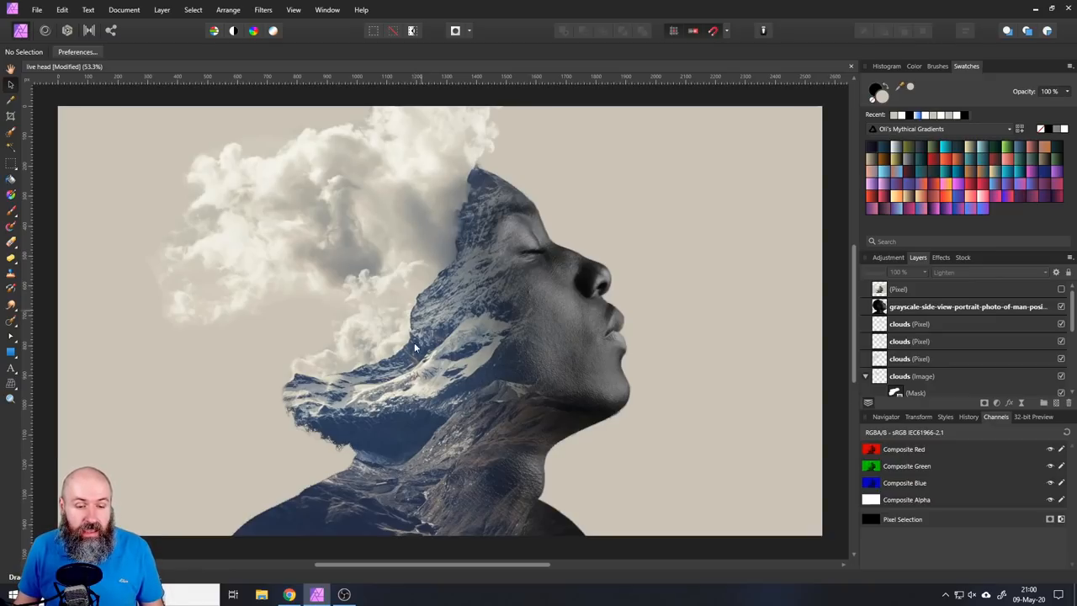
{"action": "mouse_move", "coordinate": [390, 482]}
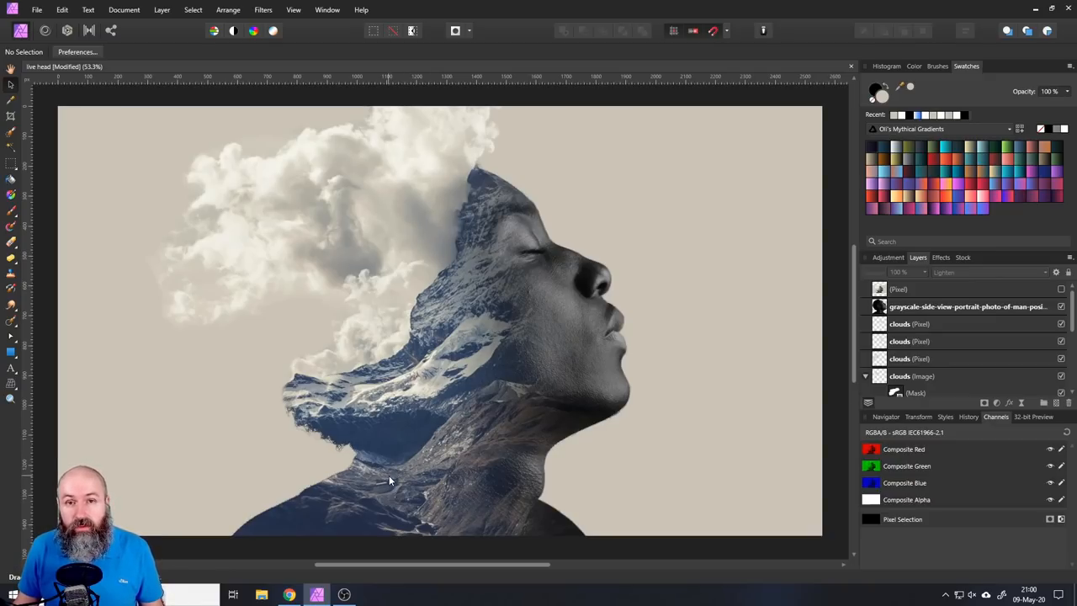